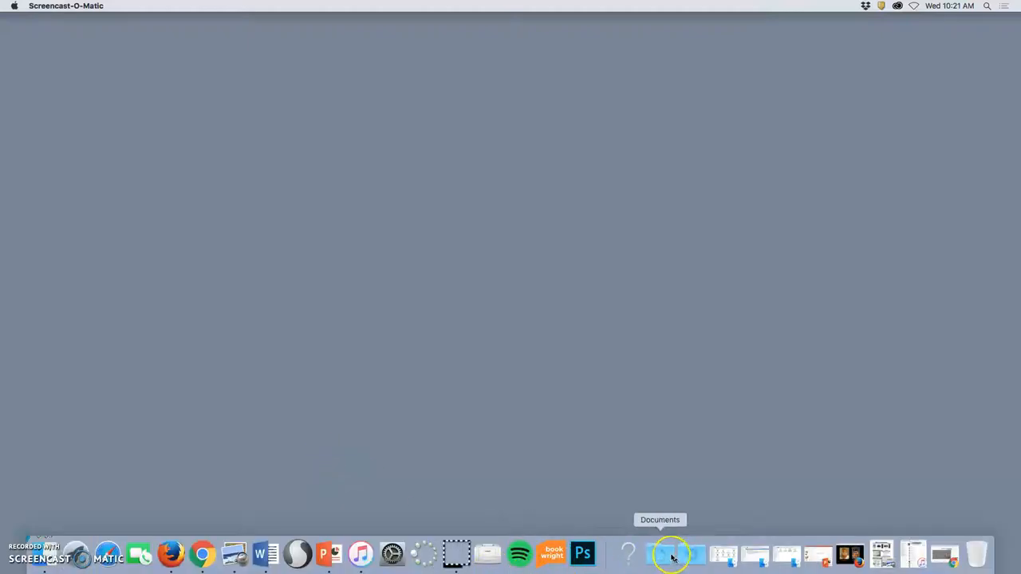
Step: Open the course folder from Documents, enter Assignment #1, and open the Fantasy Landscape .psd
left_click(659, 553)
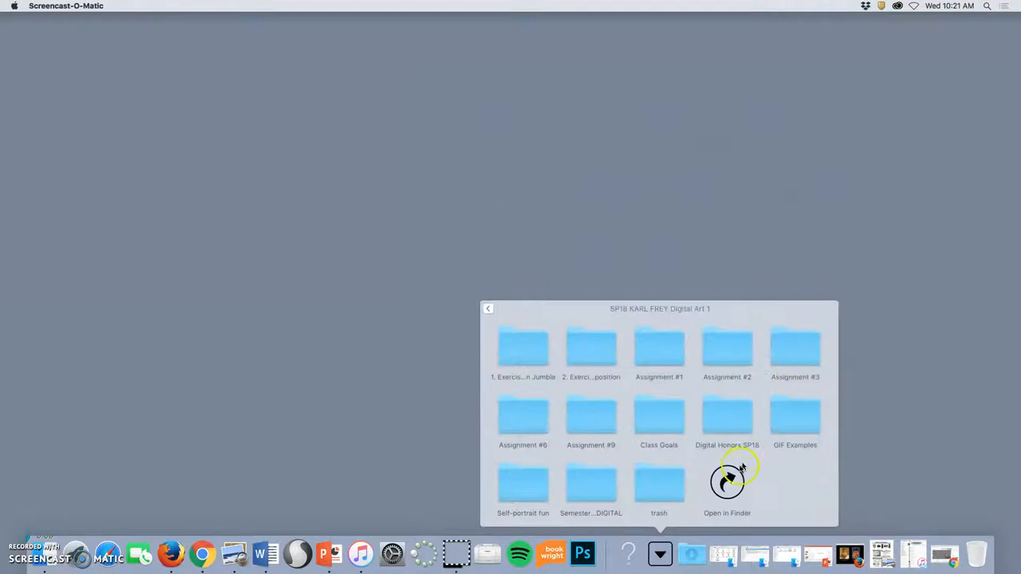
mouse_move(792, 357)
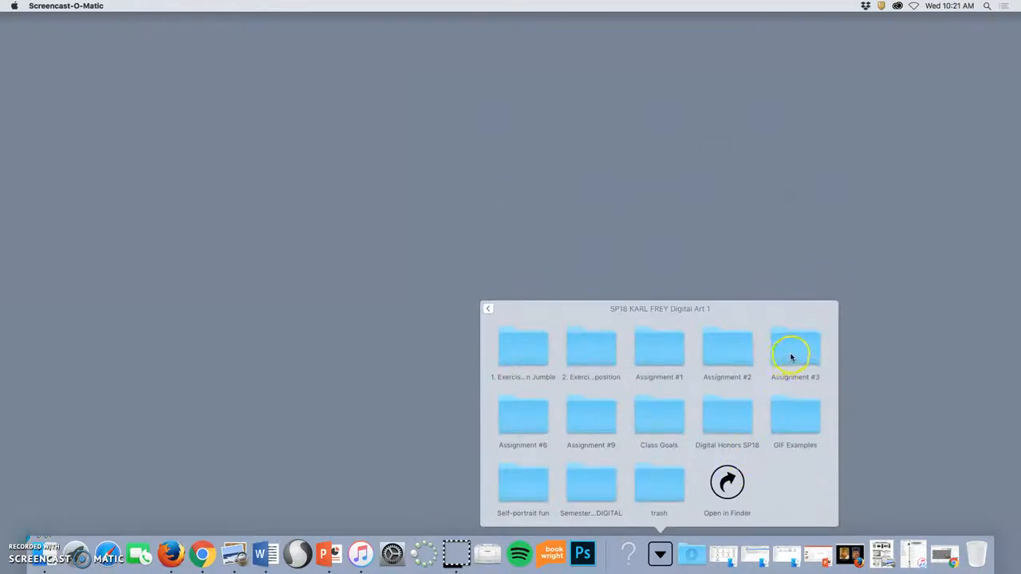
left_click(727, 482)
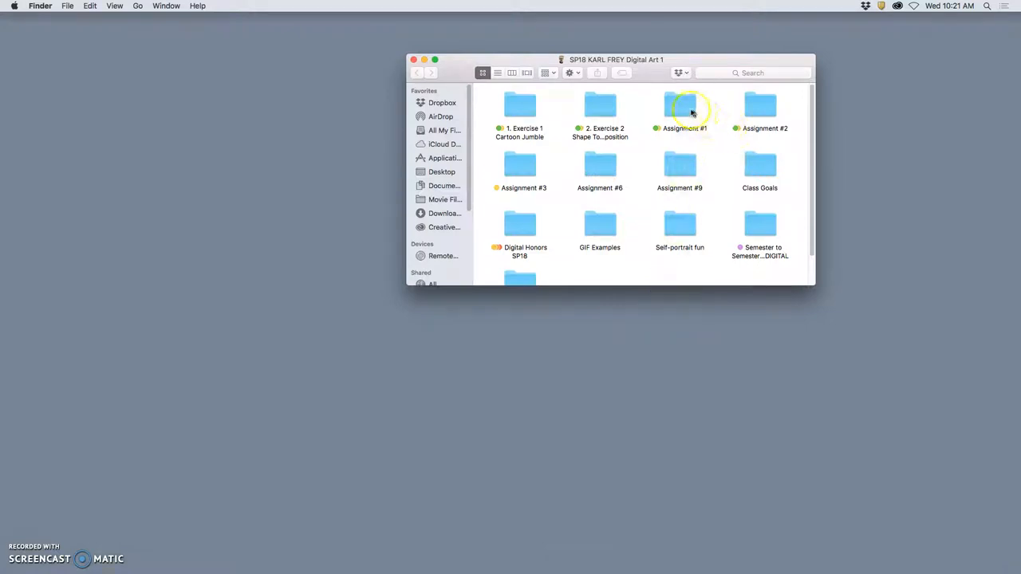
double_click(680, 108)
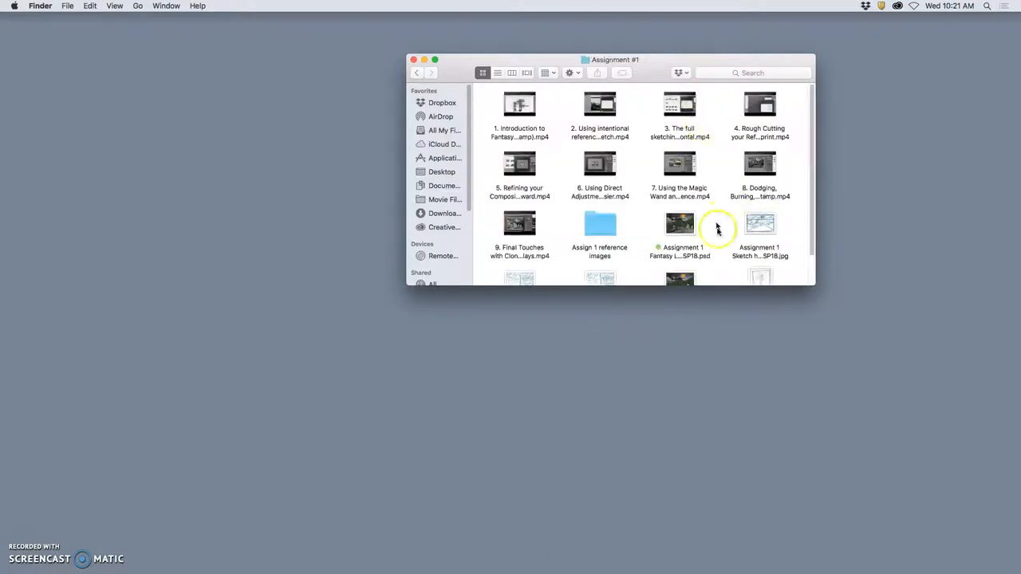
mouse_move(642, 233)
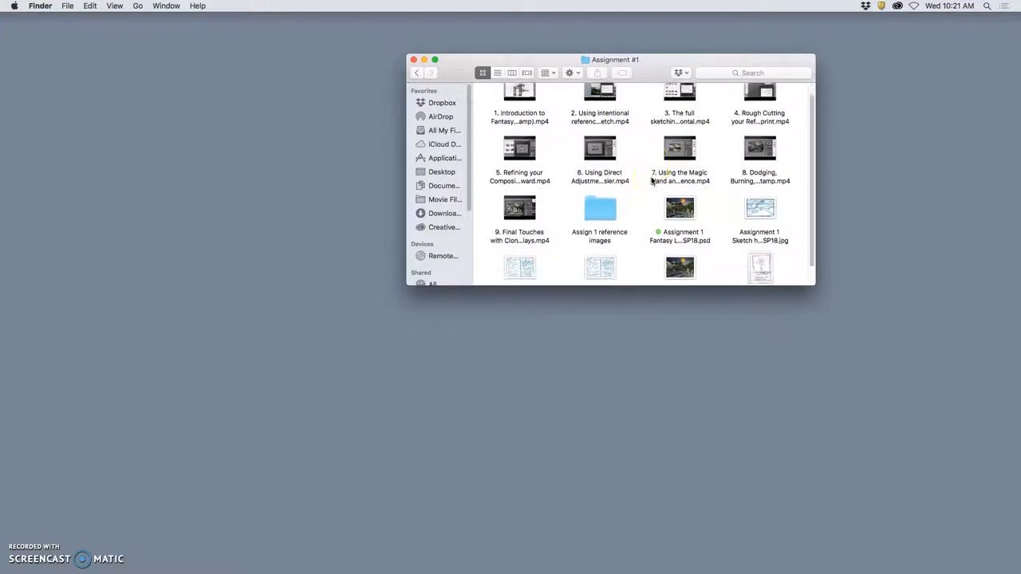
scroll("down", 3)
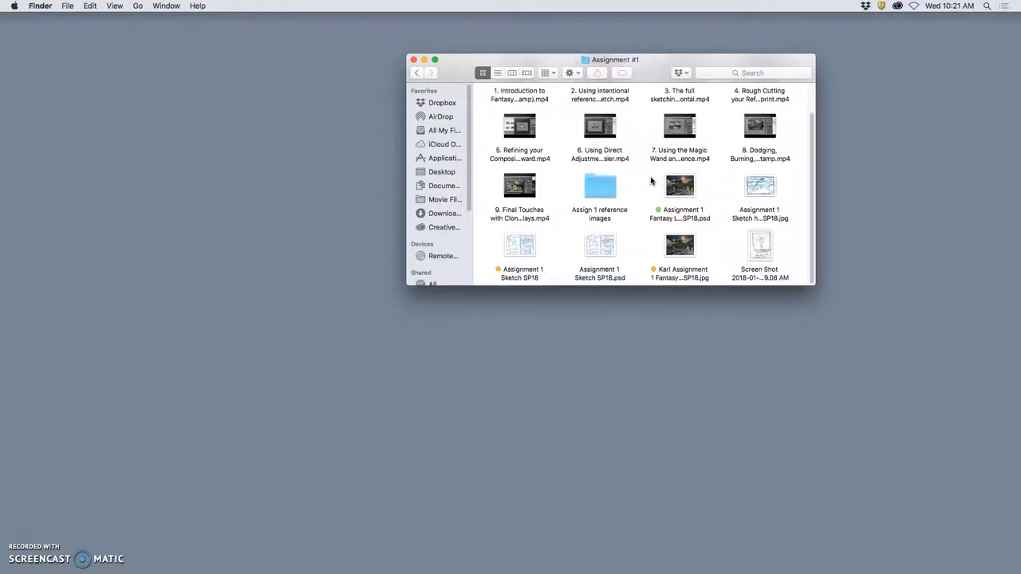
mouse_move(679, 187)
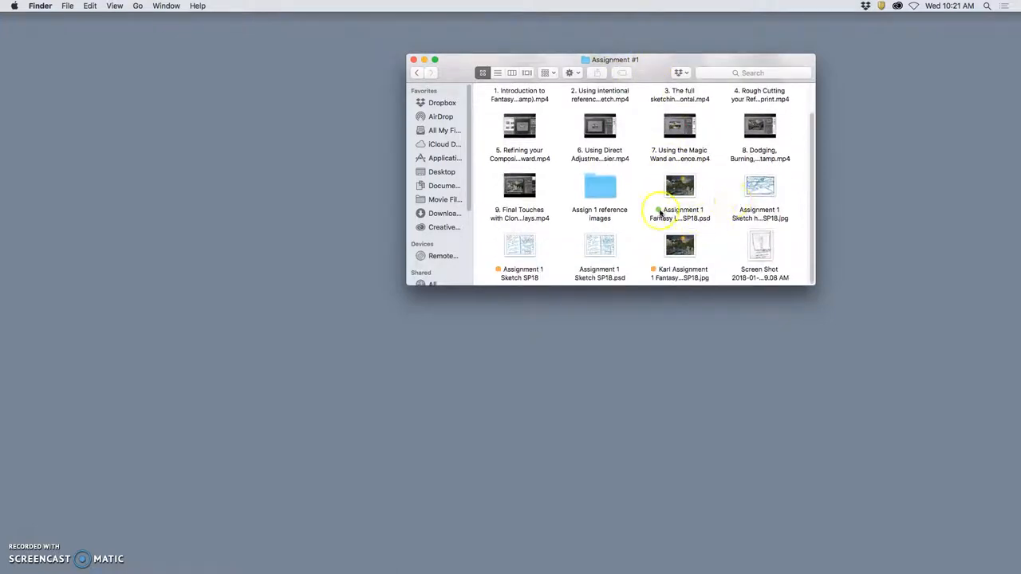
left_click(679, 187)
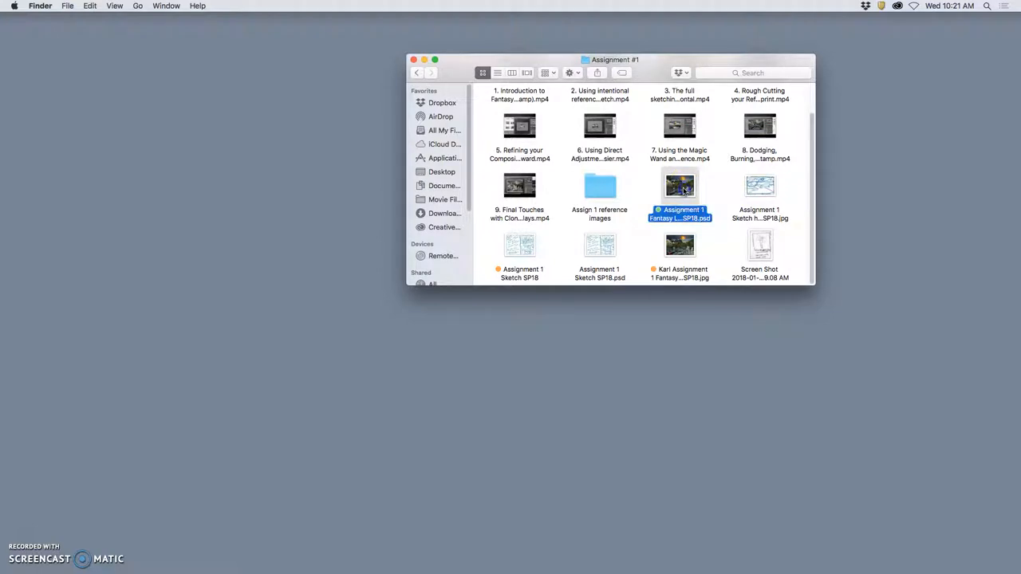
left_click(679, 192)
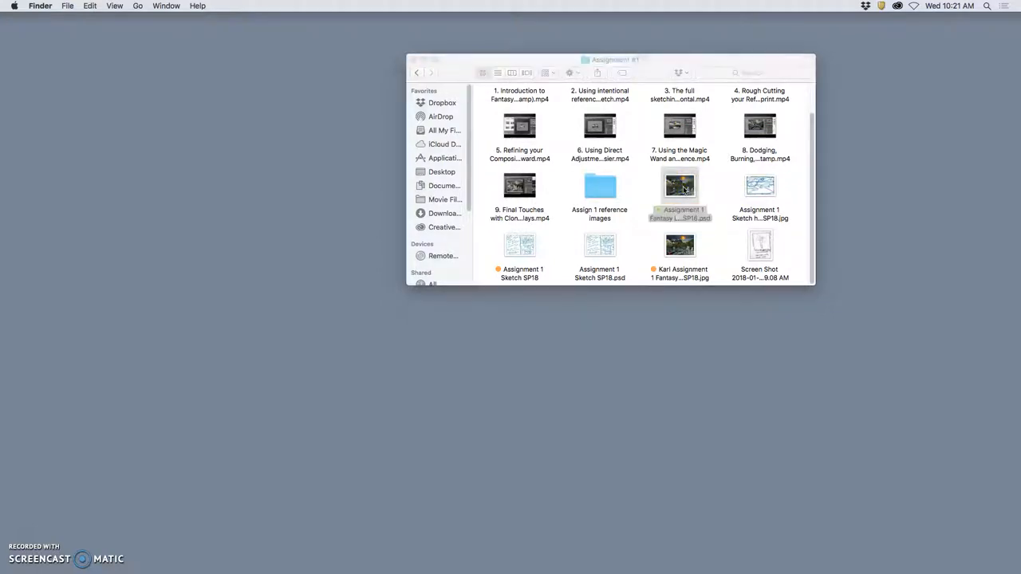
left_click(680, 186)
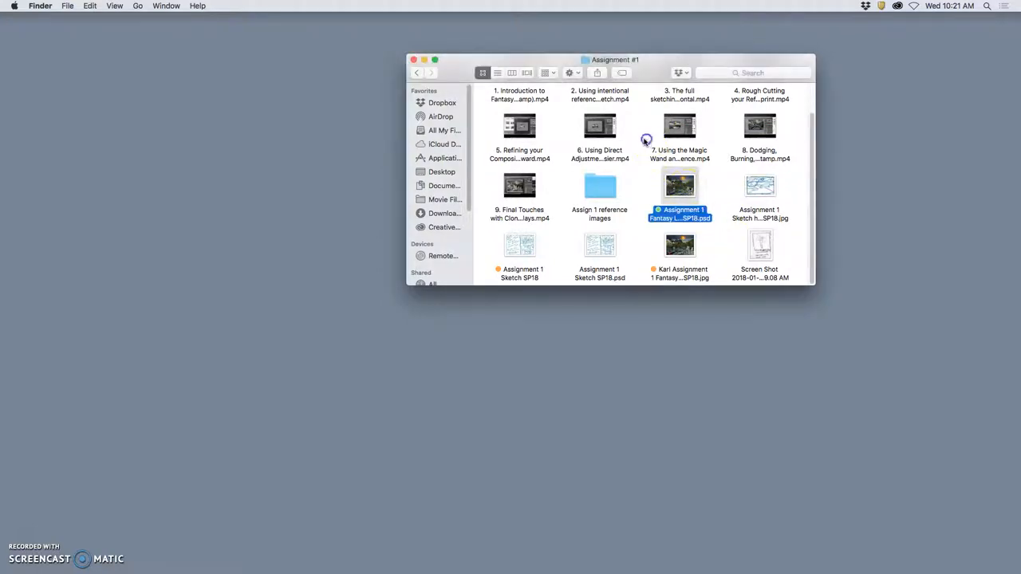
Step: Enter Assignment #2, open the Creature Collage .psd, and select the Creature Collage .png
left_click(416, 73)
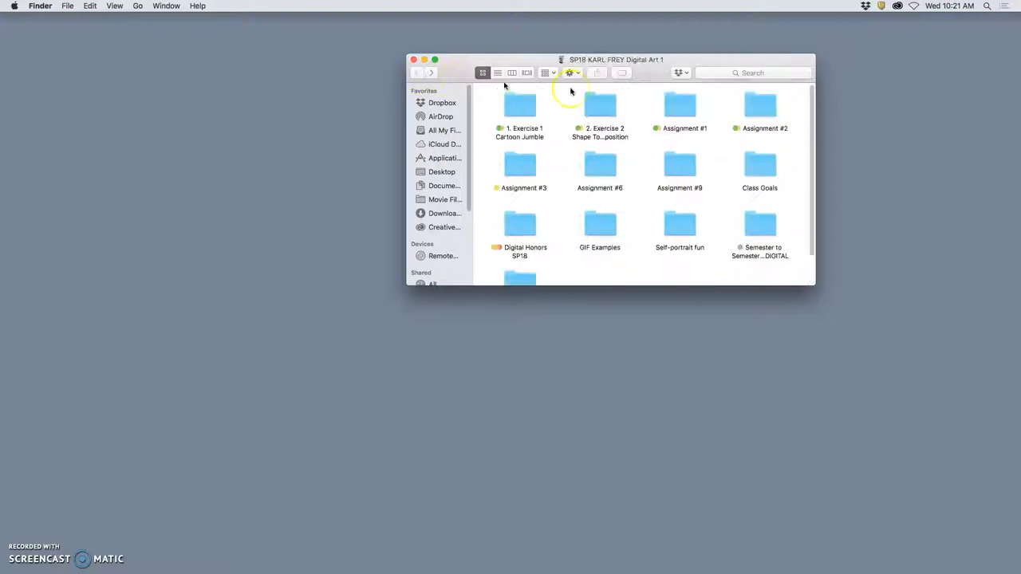
double_click(760, 107)
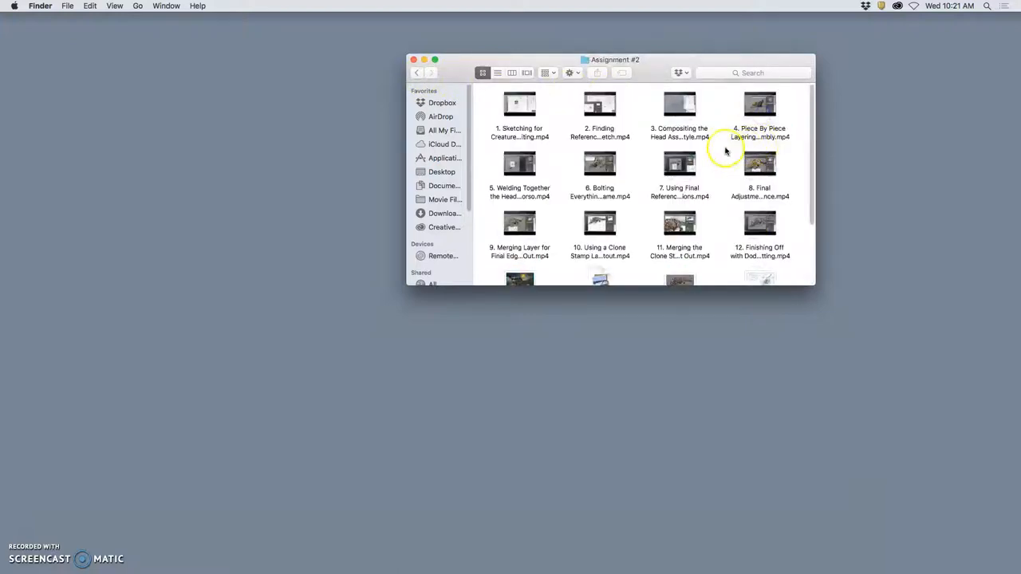
scroll("down", 3)
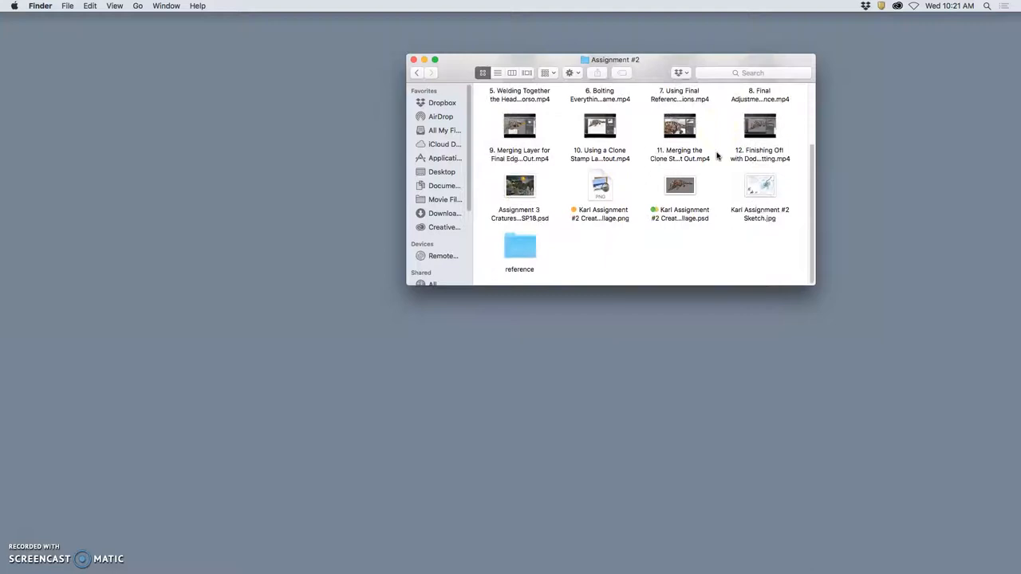
double_click(680, 186)
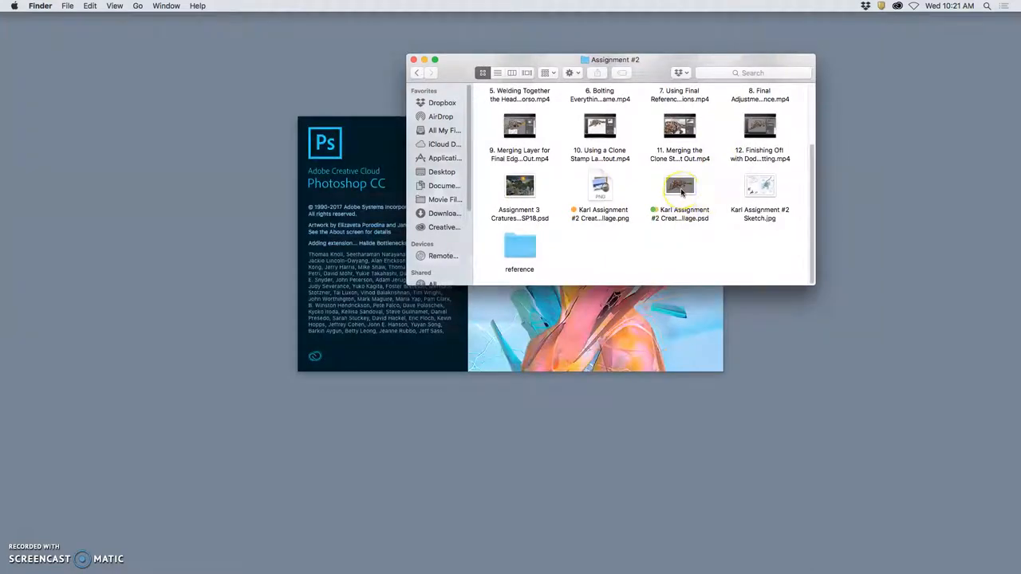
left_click(600, 188)
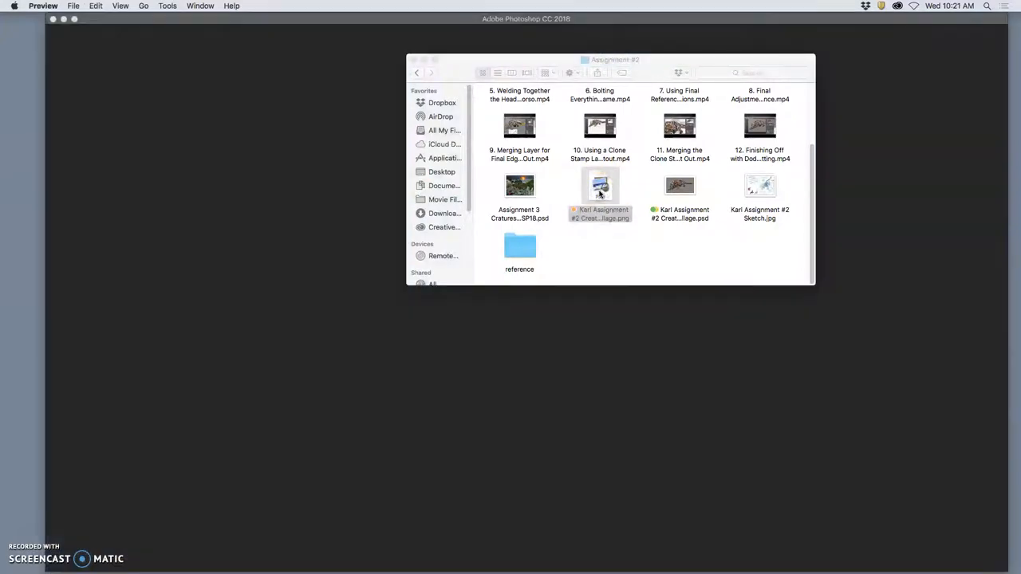
Step: Open the Karl Assignment #2 Creature Collage PNG in Preview
double_click(600, 186)
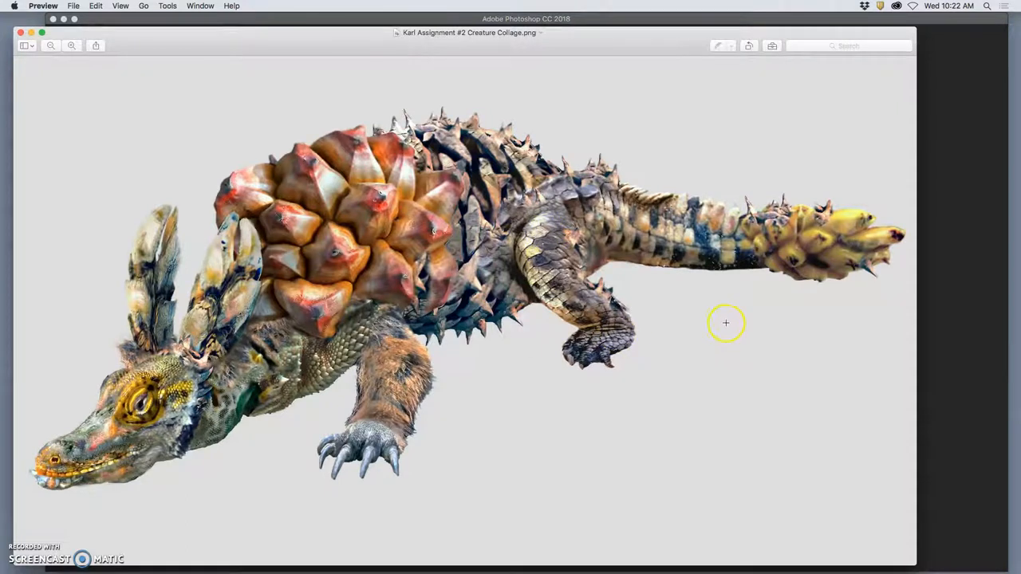
mouse_move(633, 286)
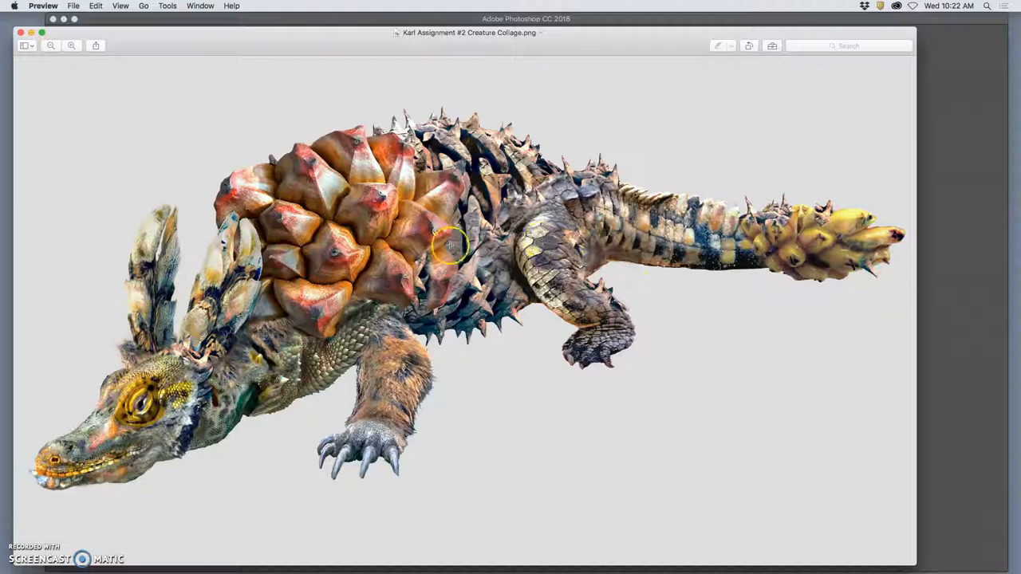
mouse_move(487, 263)
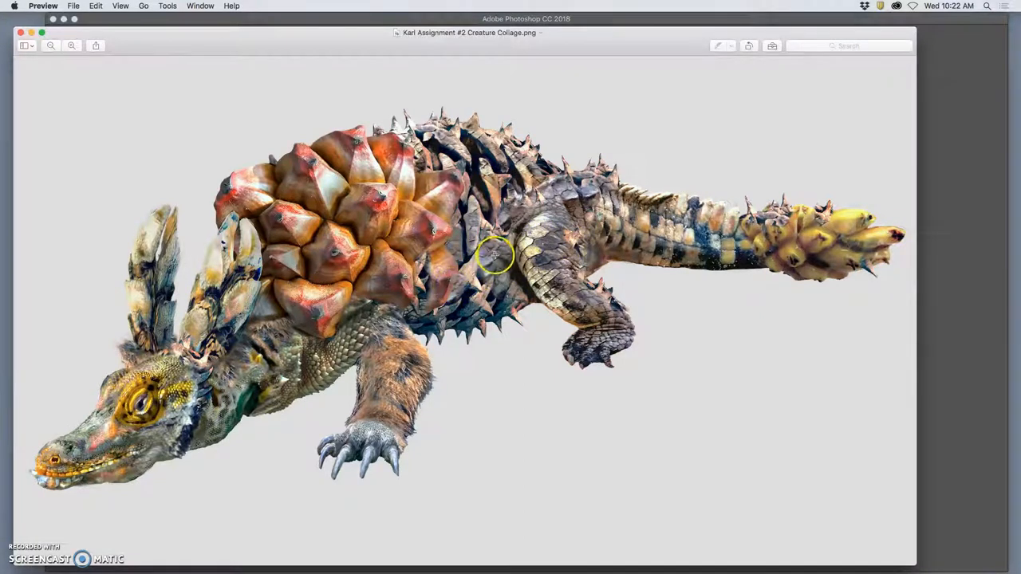
mouse_move(277, 55)
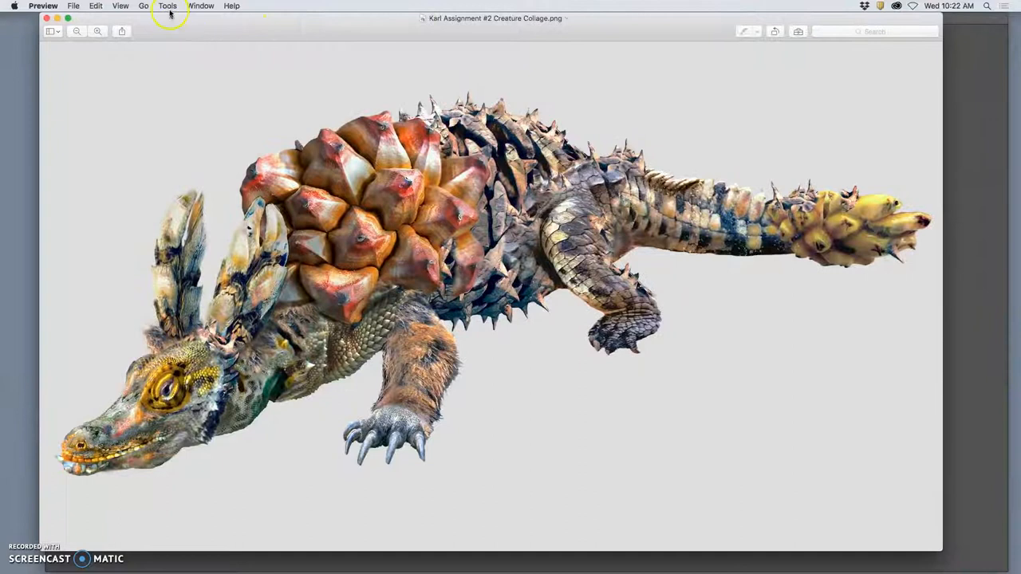
mouse_move(734, 142)
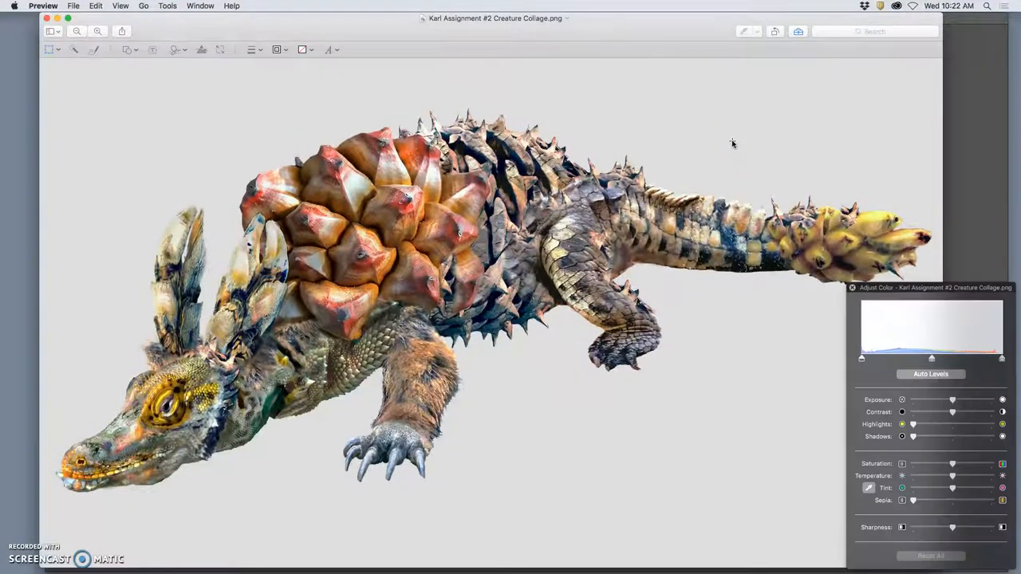
Step: Adjust the creature image's highlight levels in Preview's Adjust Color tools
left_click(930, 374)
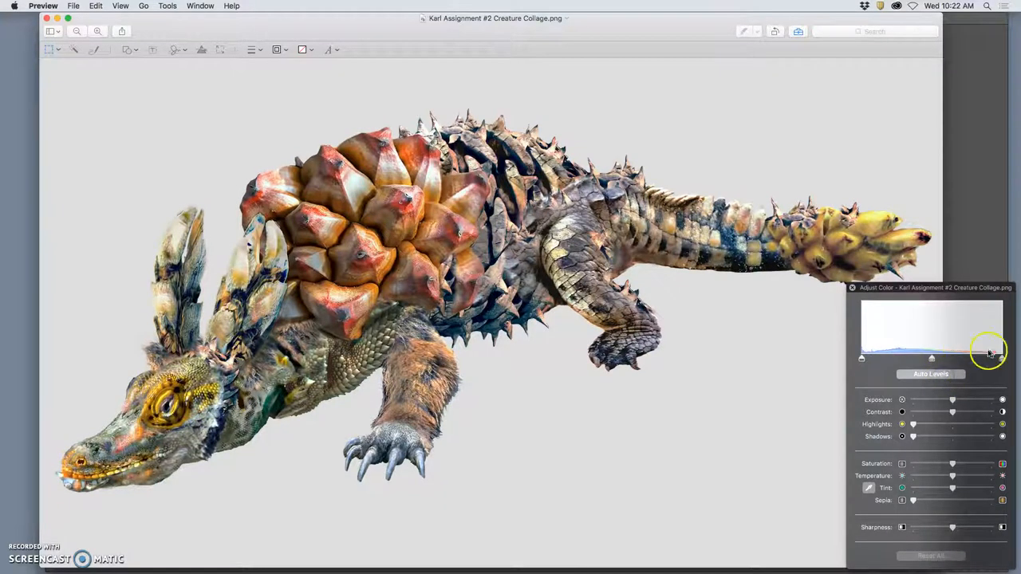
left_click(930, 373)
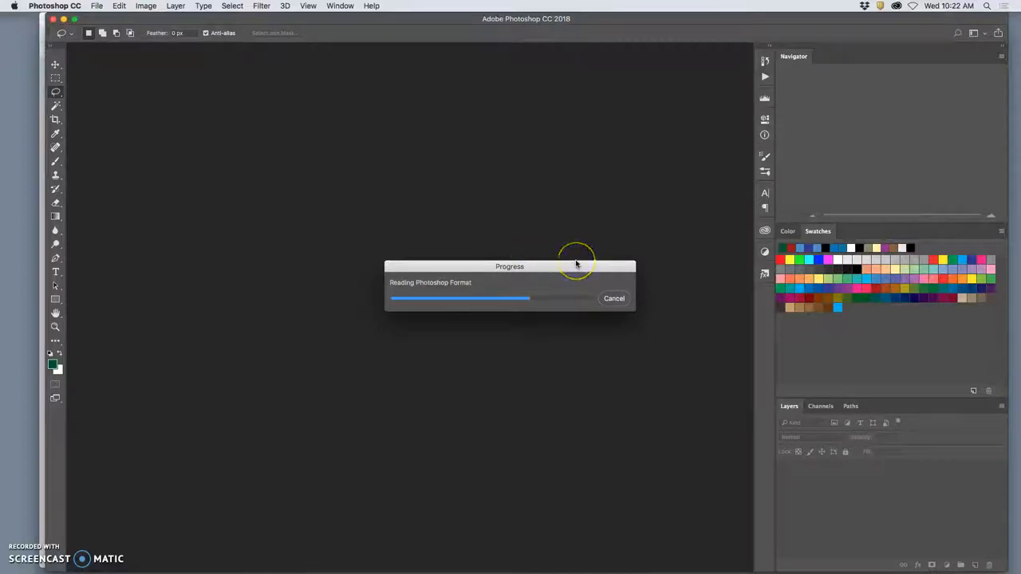
mouse_move(503, 65)
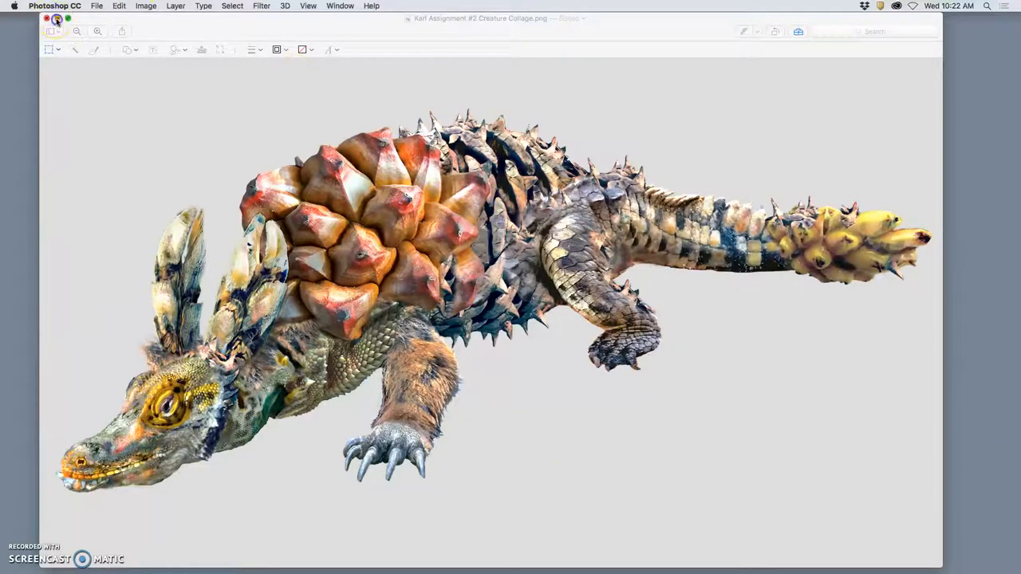
Step: Close the Preview window and open the Creature Collage .psd in Photoshop
left_click(46, 19)
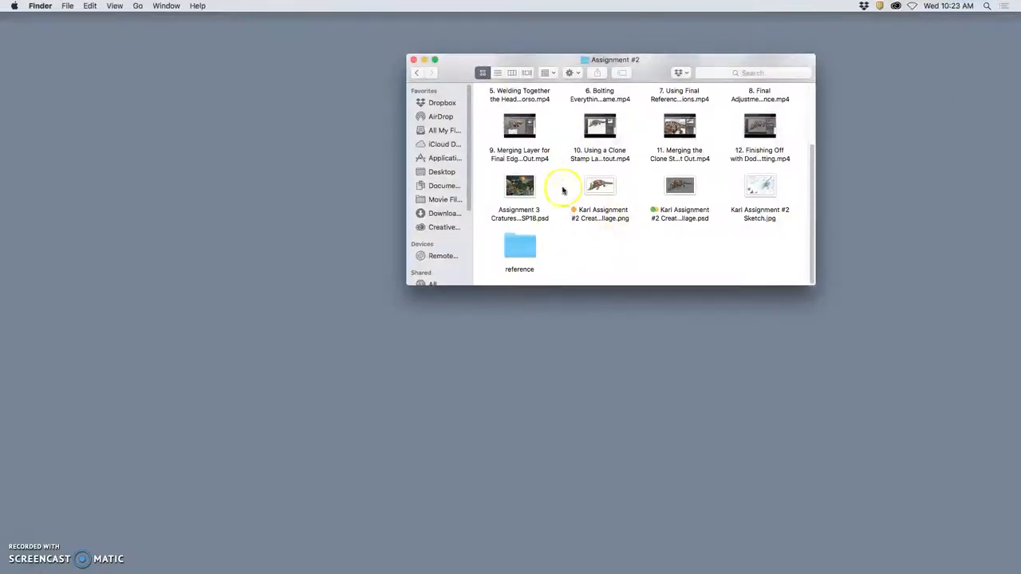
left_click(679, 186)
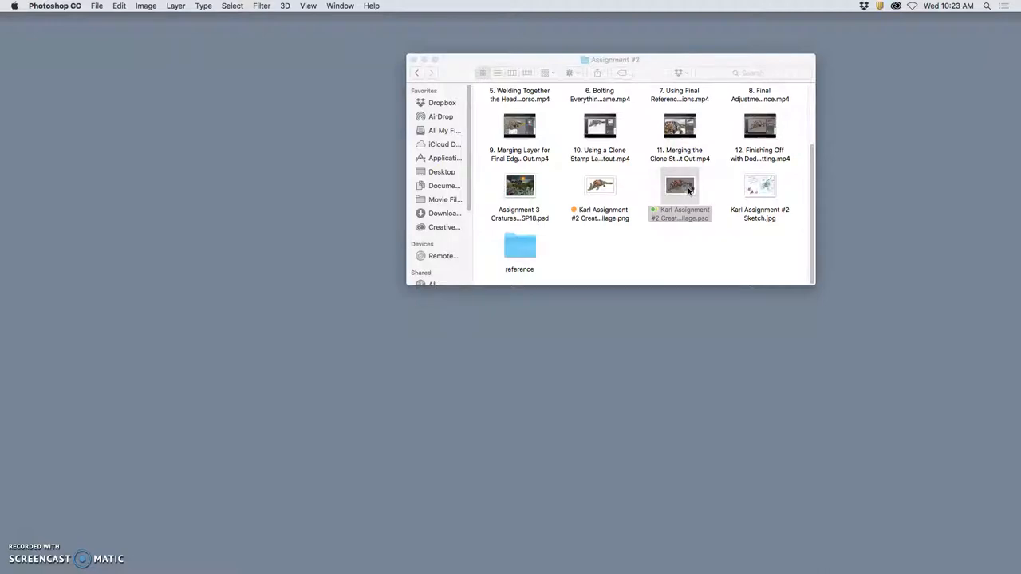
double_click(679, 185)
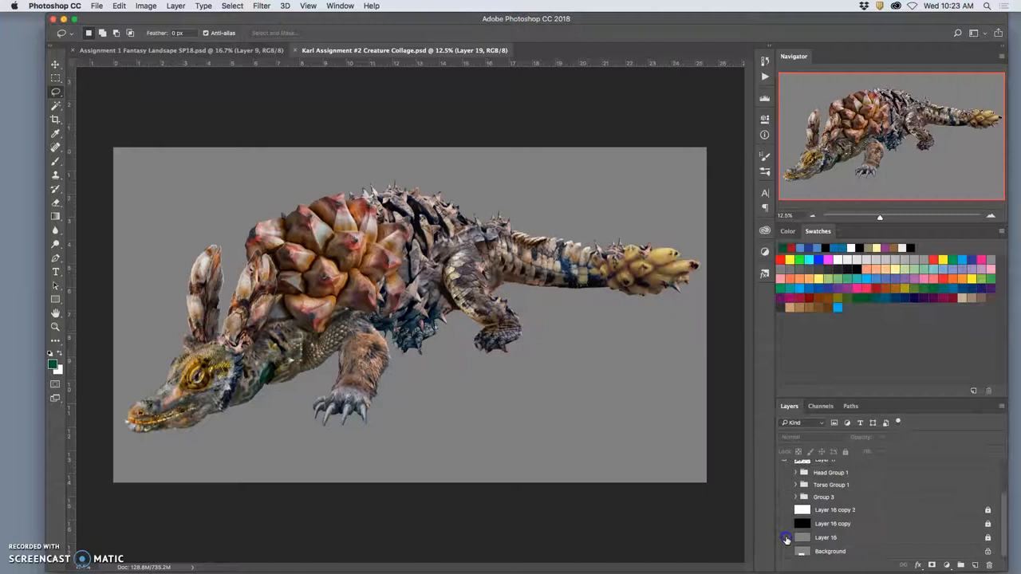
left_click(786, 540)
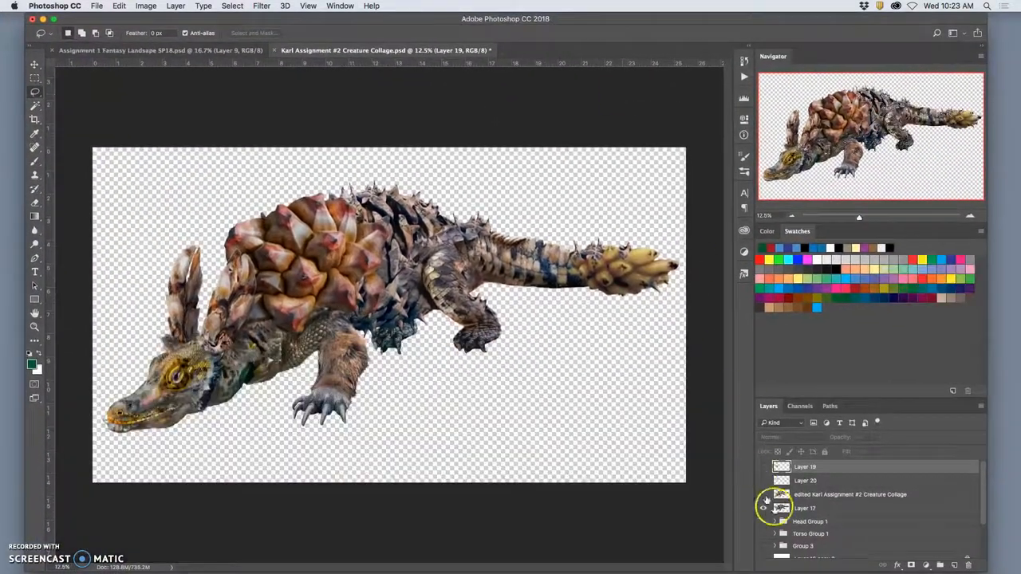
left_click(763, 494)
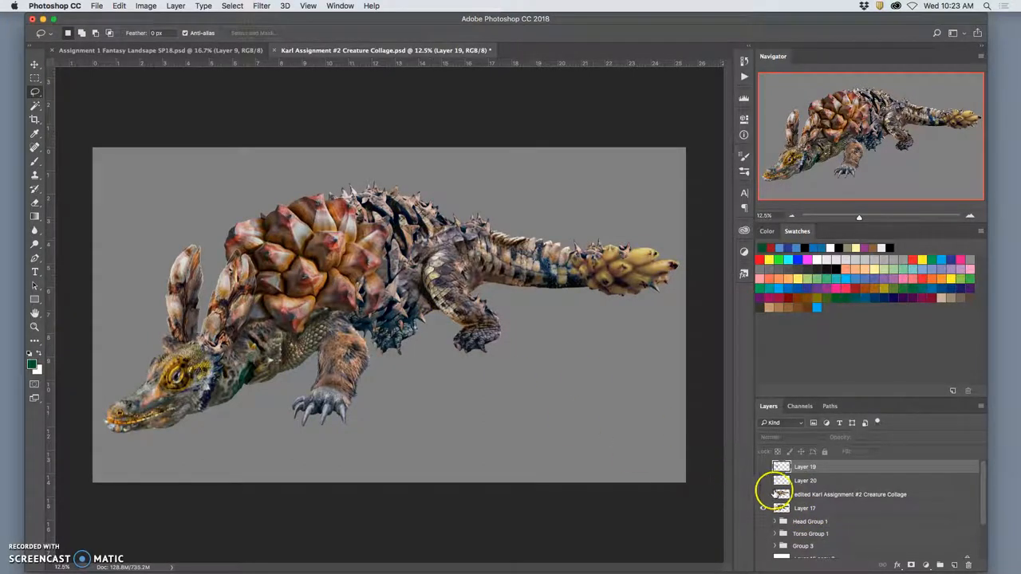
left_click(764, 494)
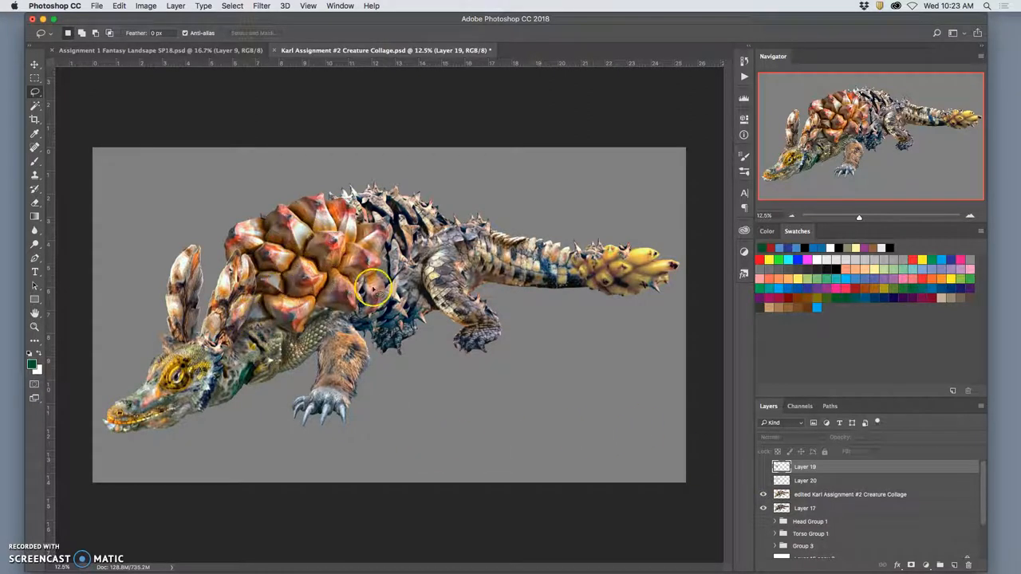
mouse_move(419, 335)
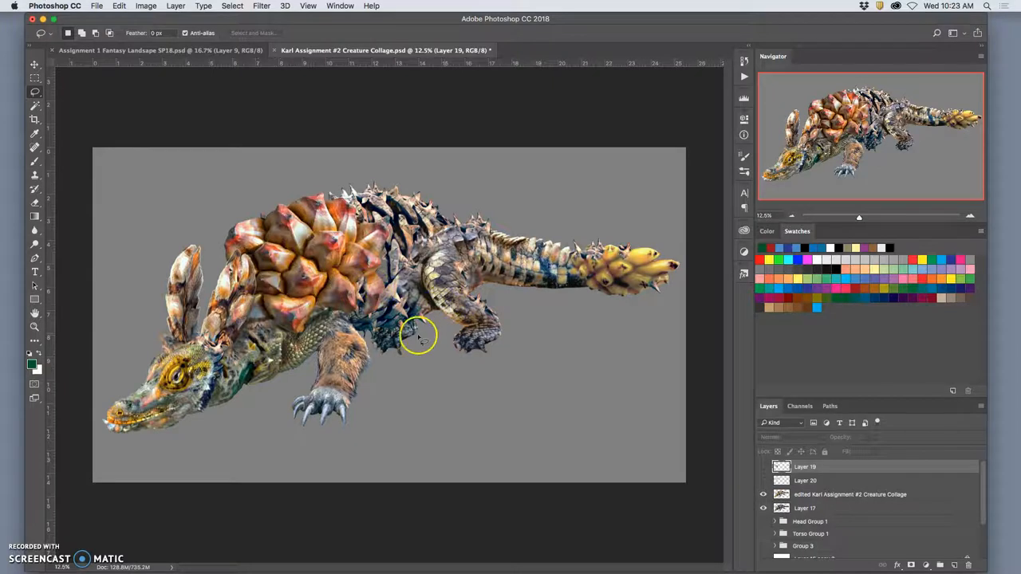
mouse_move(391, 327)
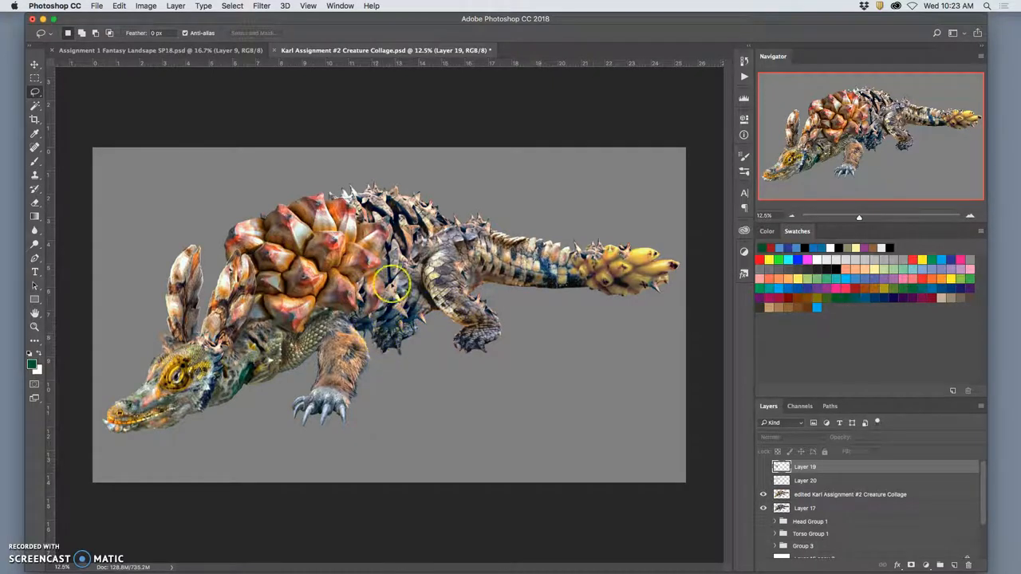
mouse_move(391, 244)
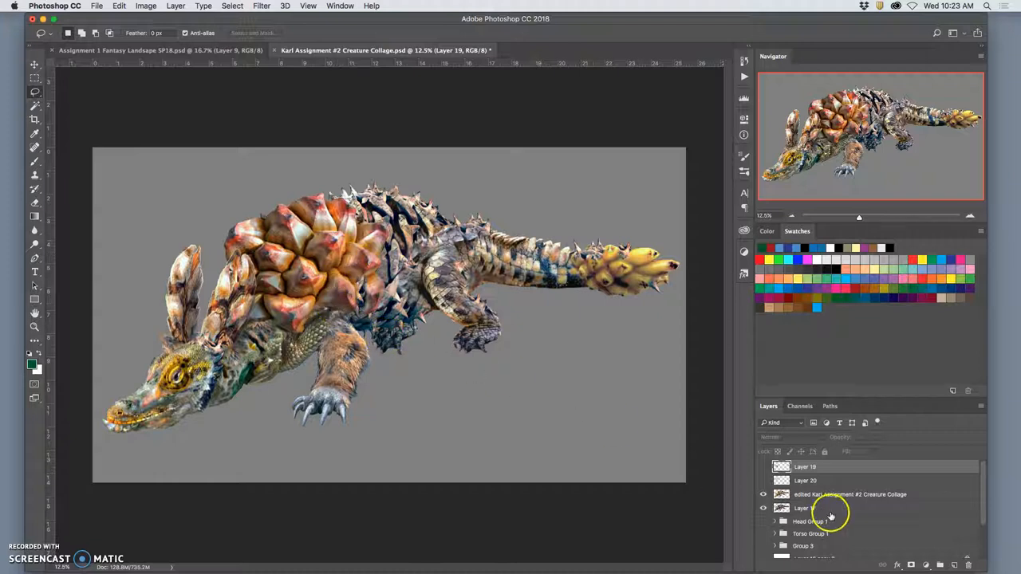
Step: Hide Layer 17 and show Layers 19 and 20 to add the extra head spikes
left_click(763, 508)
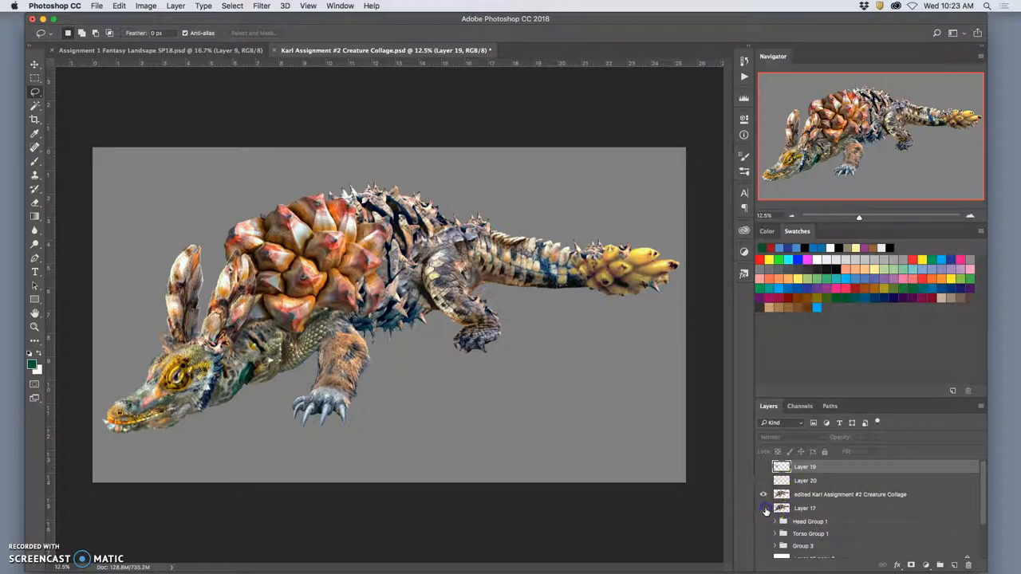
left_click(764, 508)
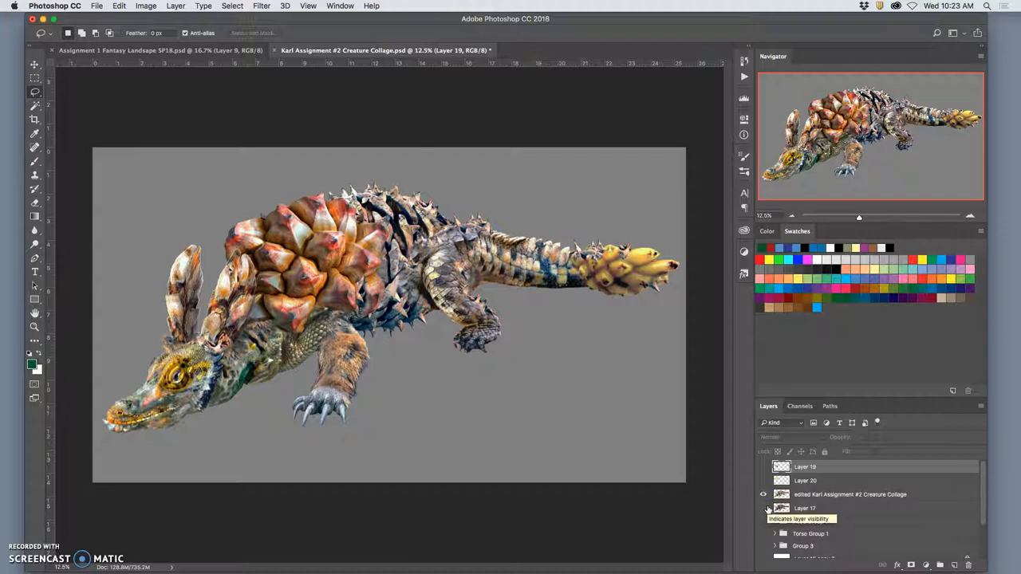
left_click(763, 508)
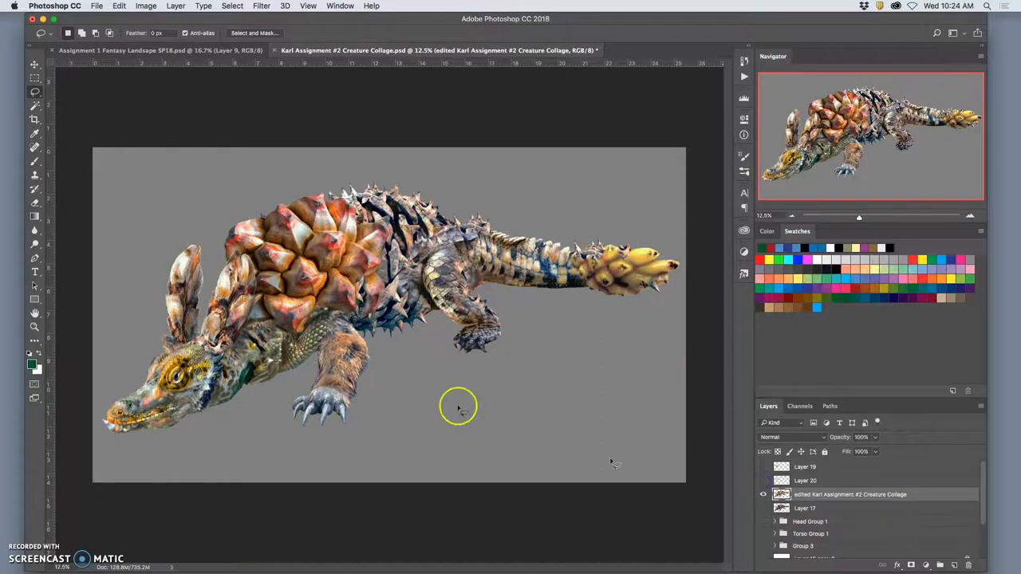
mouse_move(279, 263)
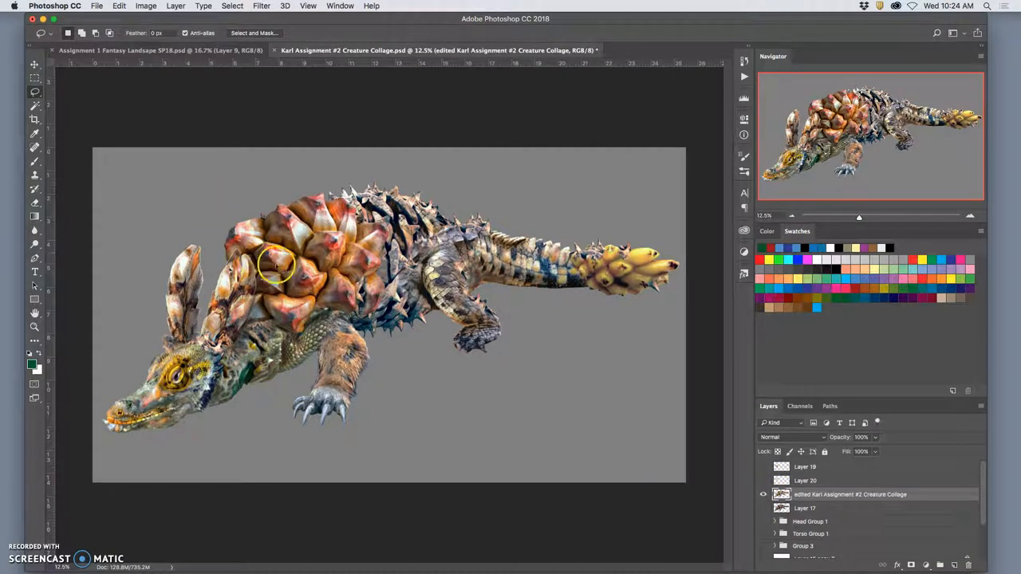
mouse_move(367, 299)
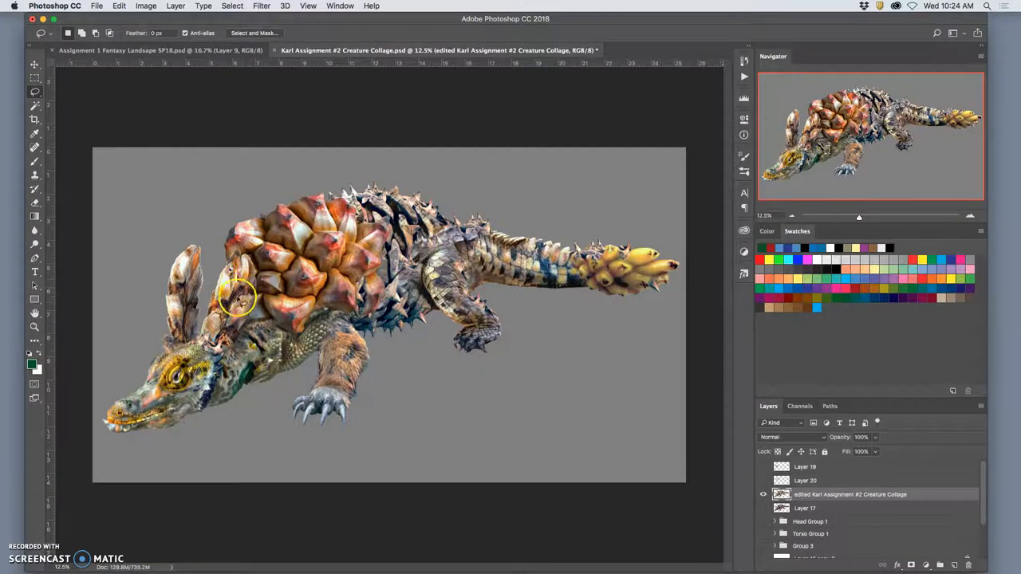
mouse_move(279, 267)
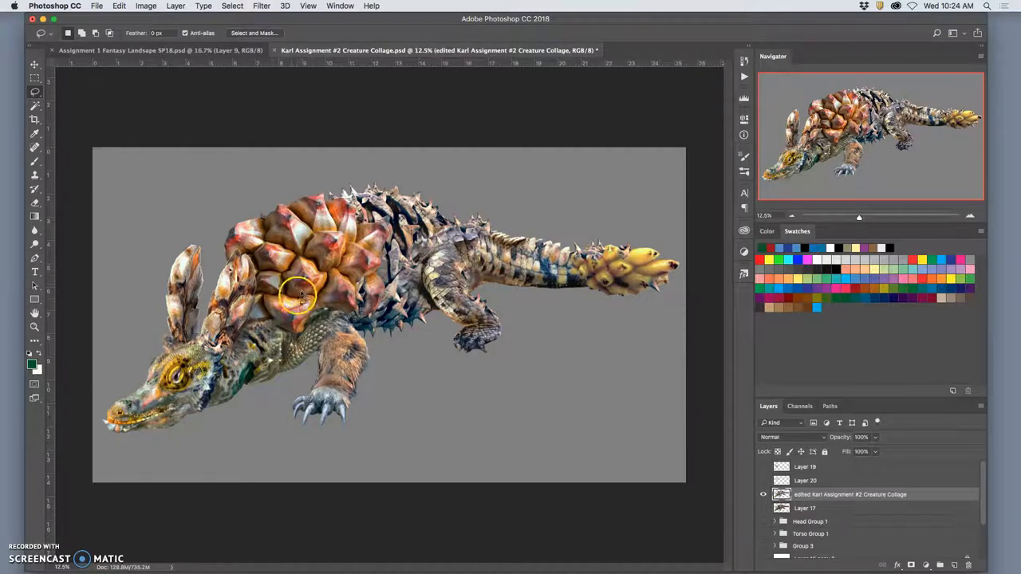
mouse_move(235, 307)
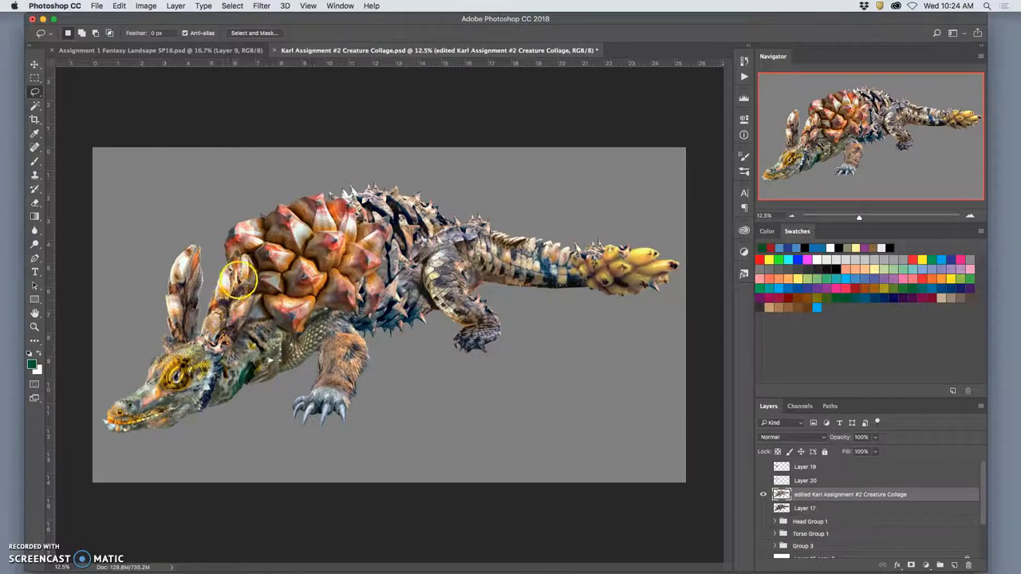
mouse_move(546, 359)
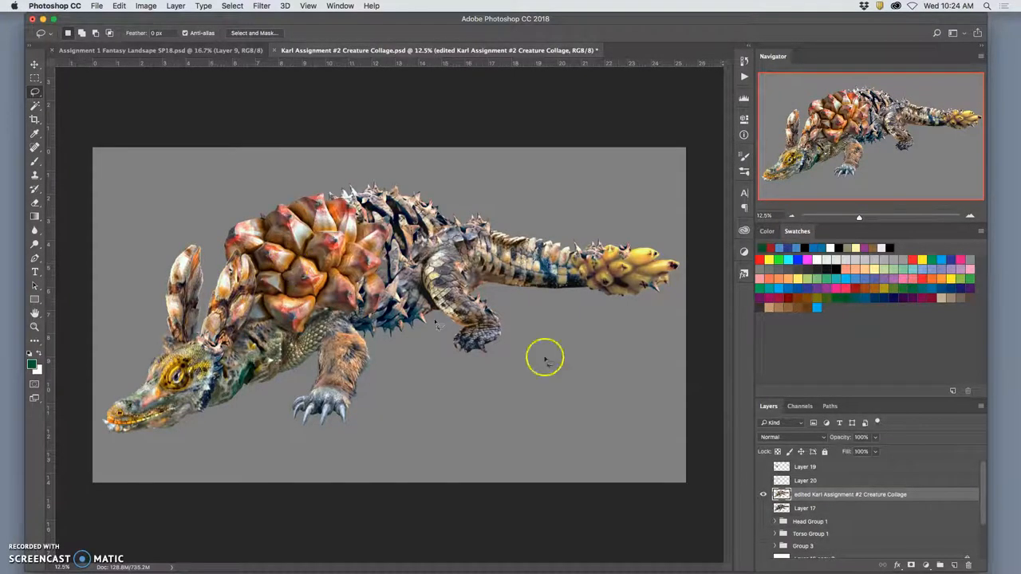
mouse_move(231, 331)
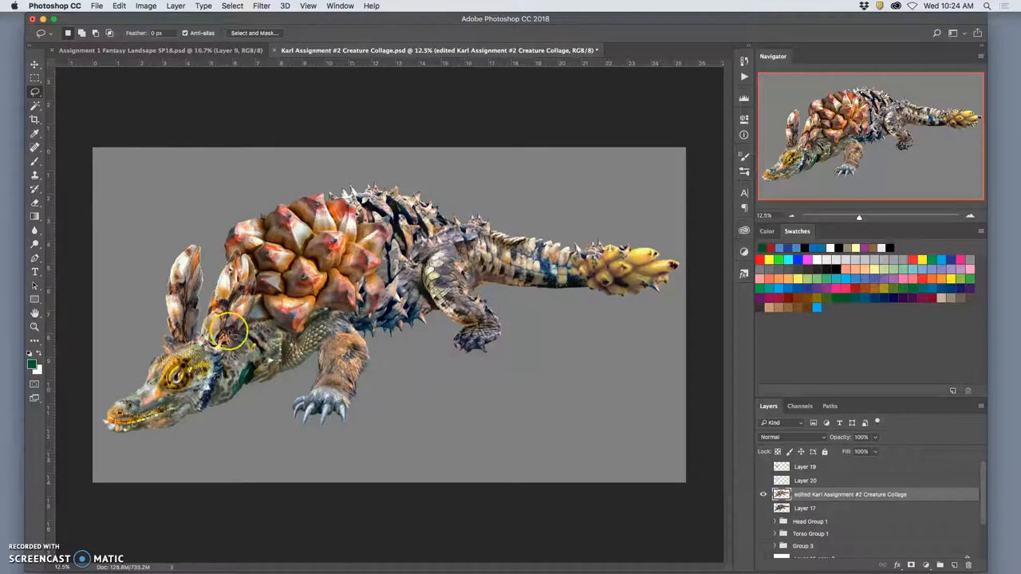
left_click(763, 481)
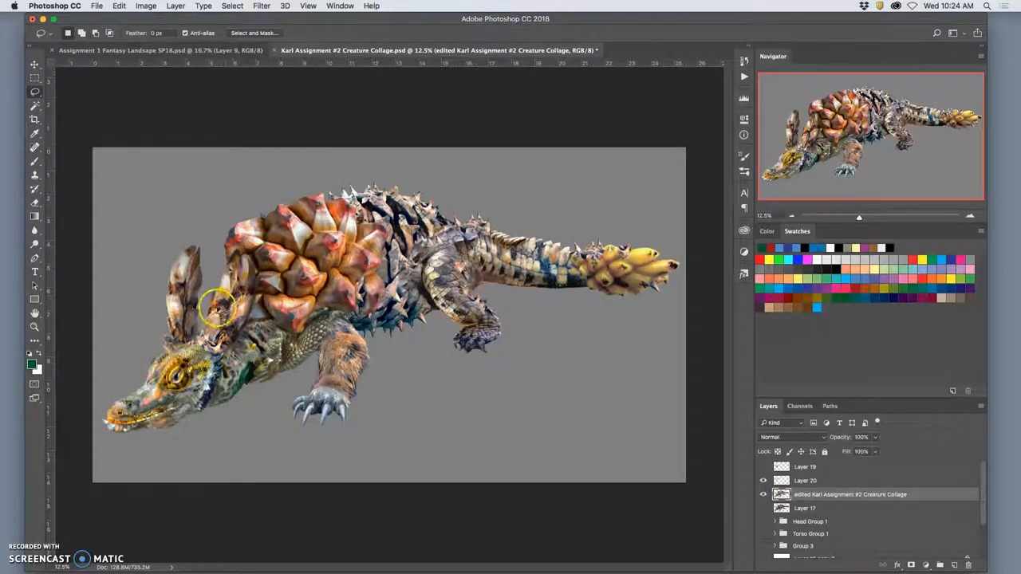
mouse_move(710, 413)
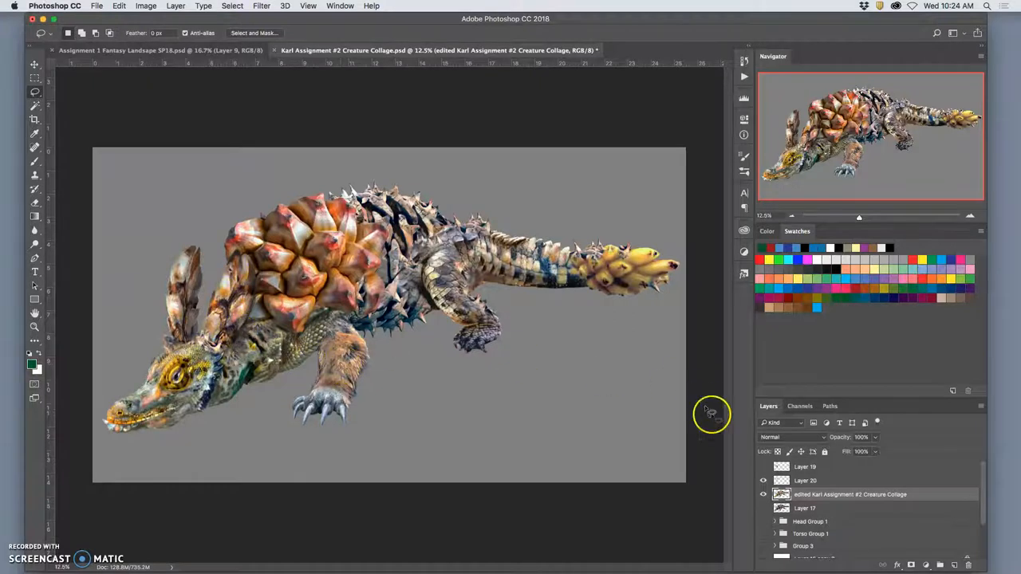
left_click(764, 467)
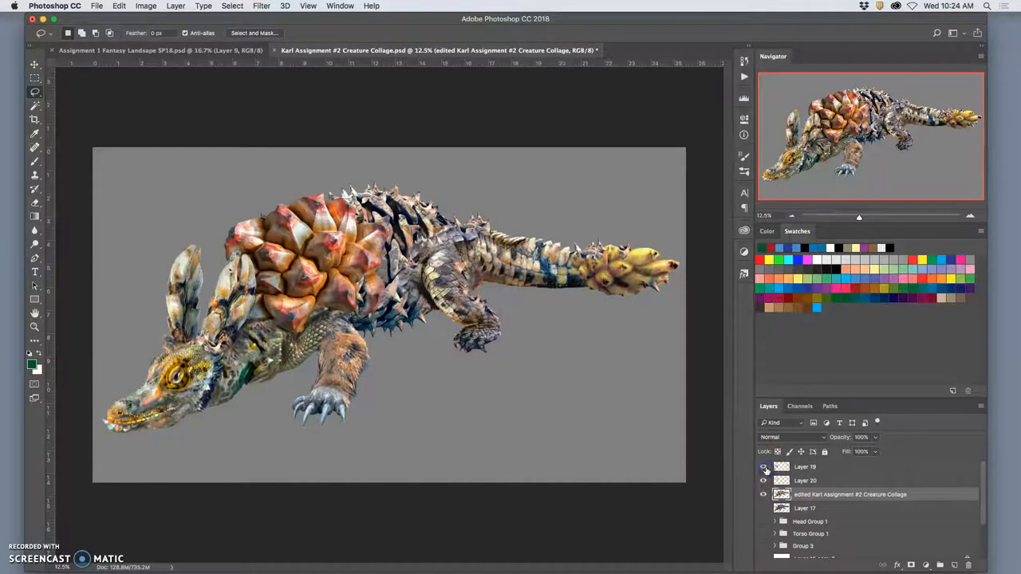
left_click(763, 480)
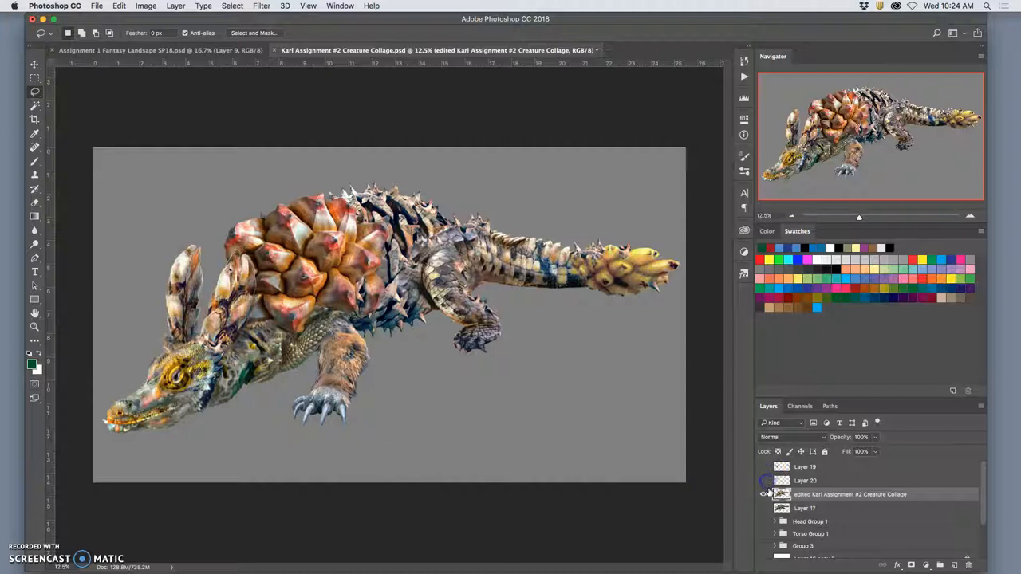
left_click(763, 494)
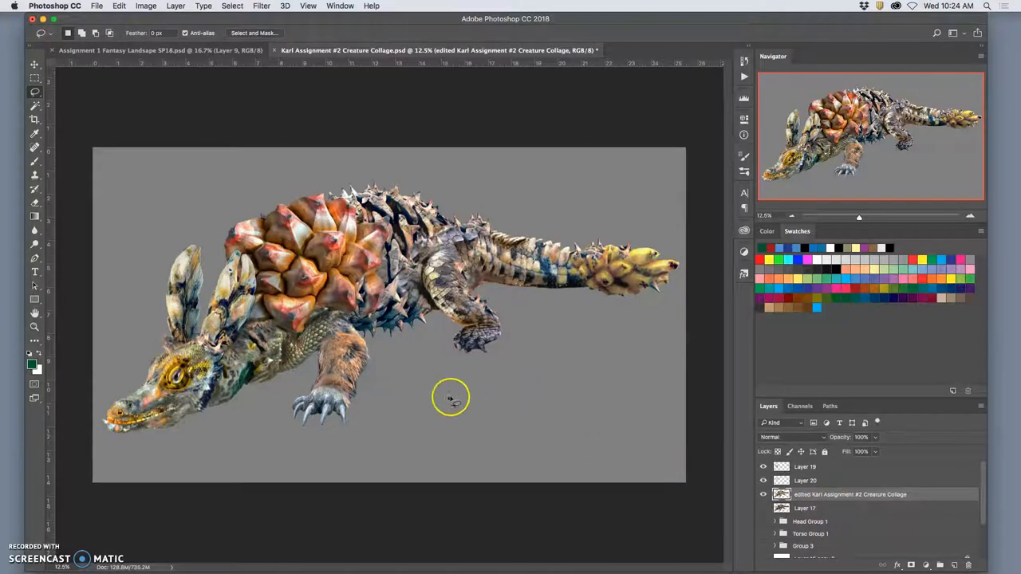
left_click(764, 551)
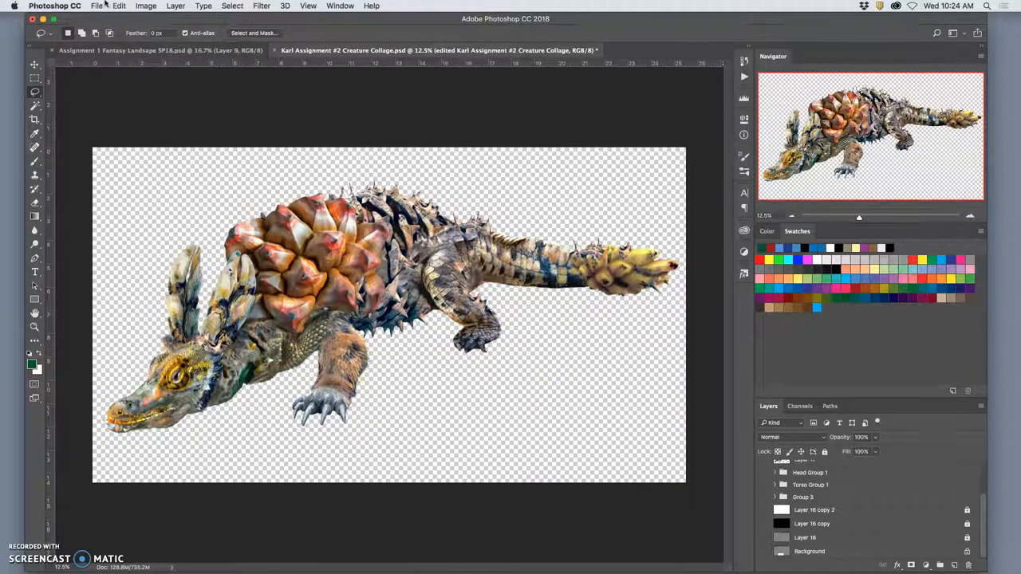
Step: Scroll the Layers panel down to look over the Head Group's component layers
left_click(96, 6)
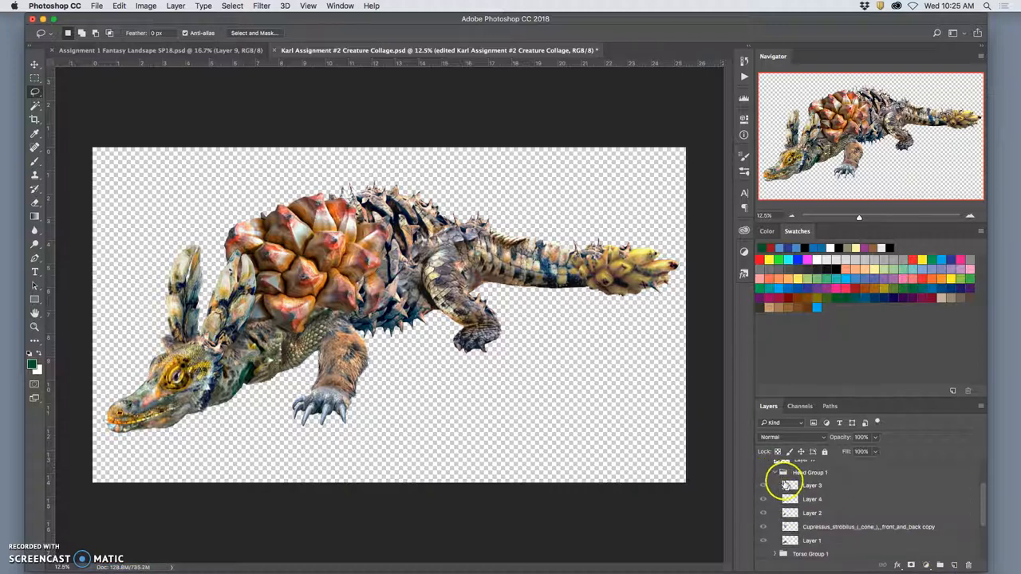
scroll("down", 3)
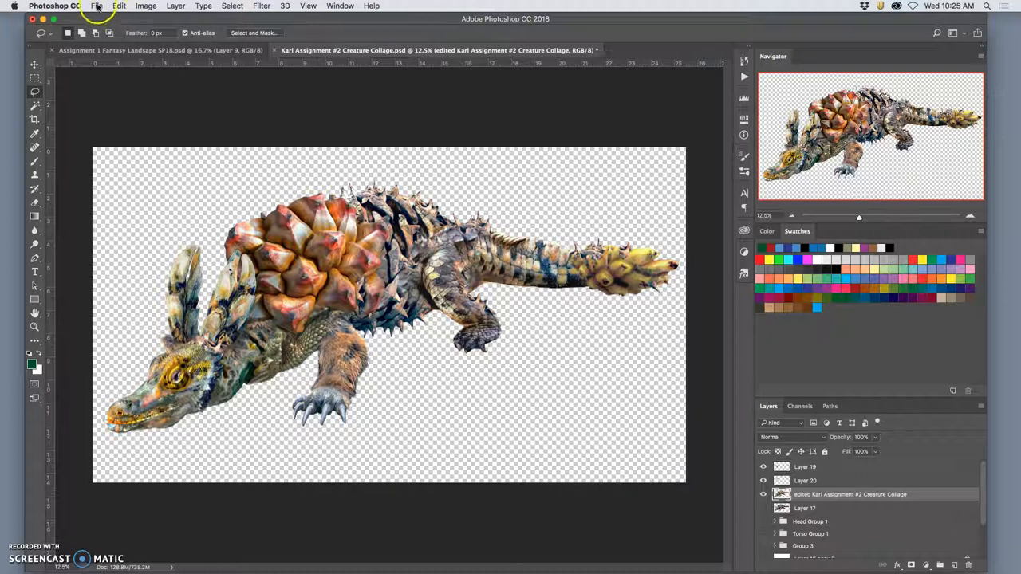
mouse_move(291, 132)
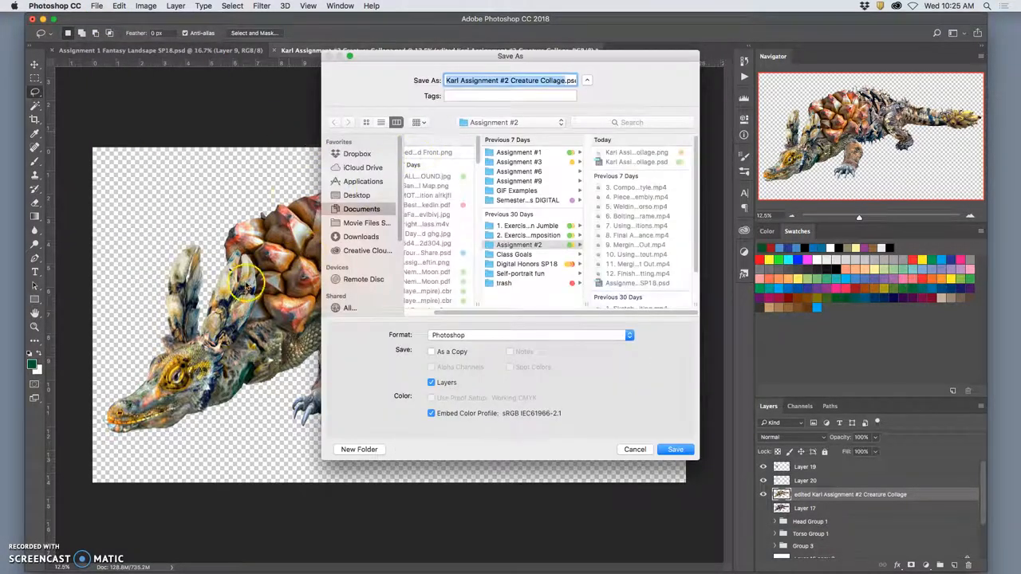
Step: Save the creature collage as a PNG copy on the Desktop, then close the document
left_click(530, 335)
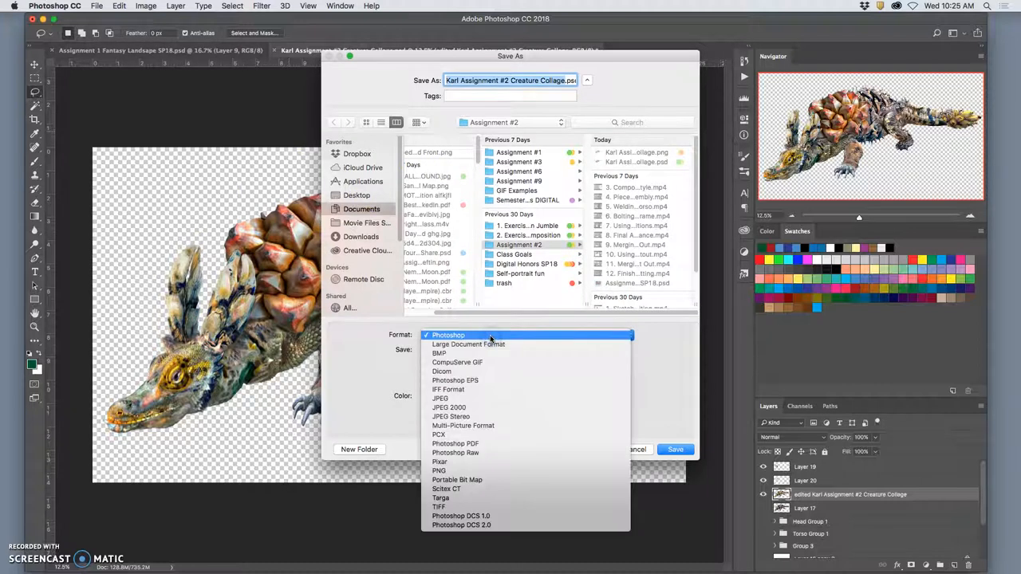
left_click(448, 335)
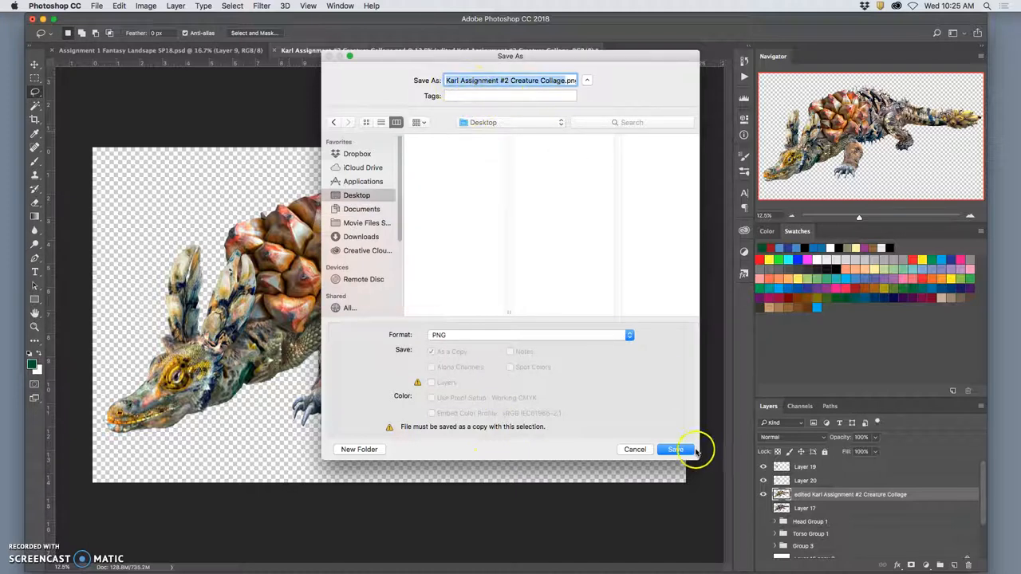
left_click(675, 449)
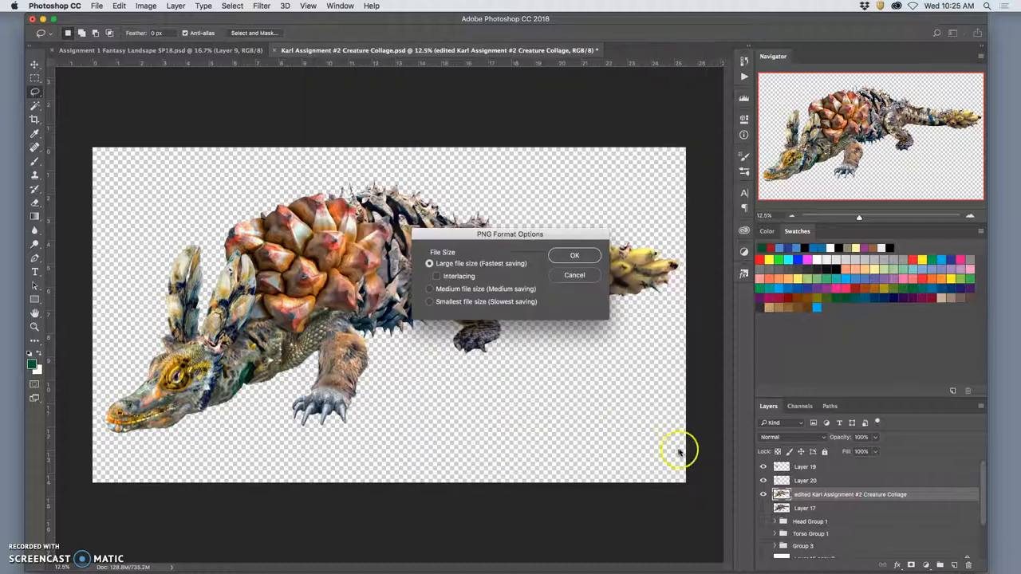
left_click(575, 255)
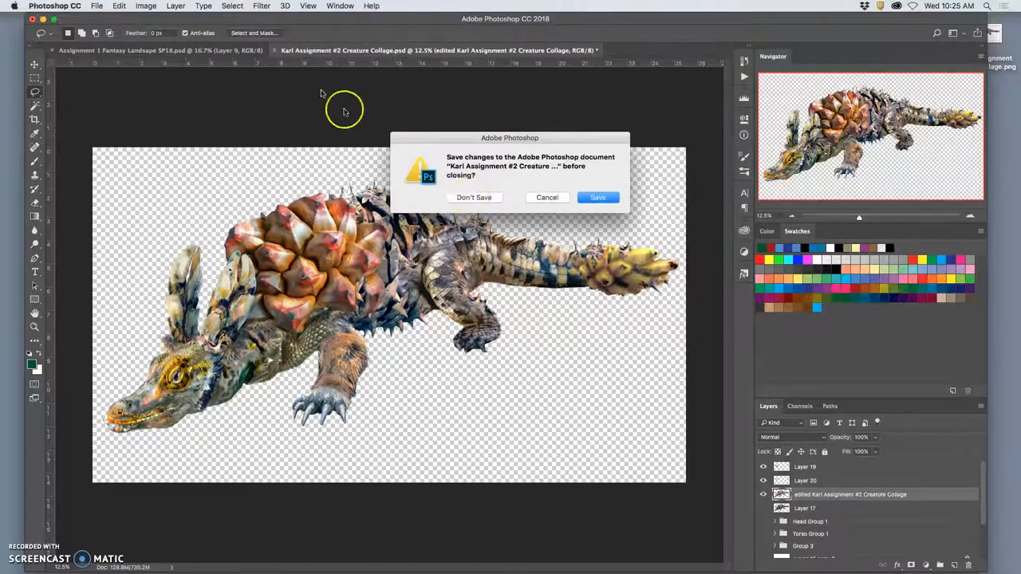
left_click(474, 197)
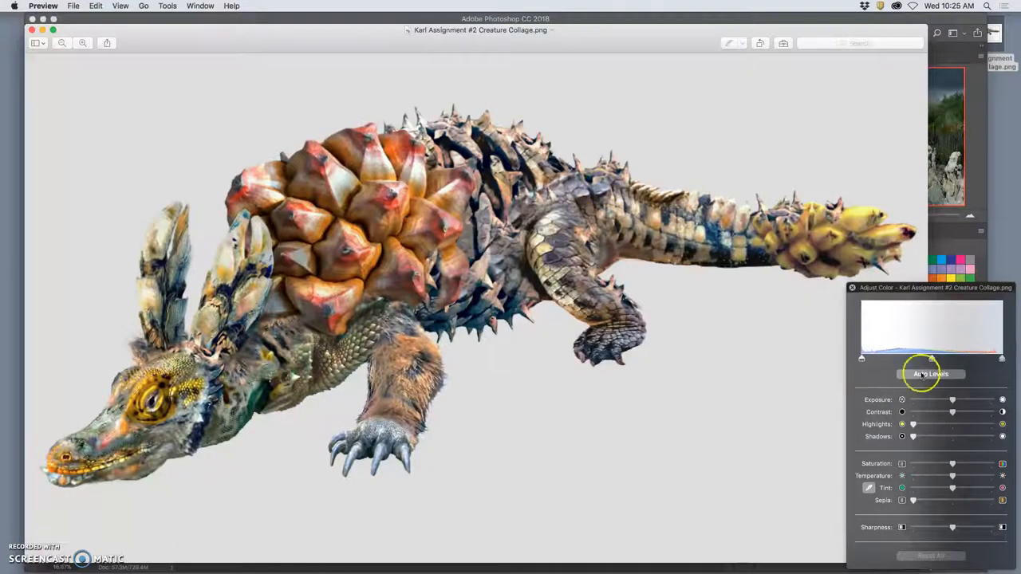
Step: Apply Auto Levels to the creature PNG and tweak its midtone level
left_click(930, 373)
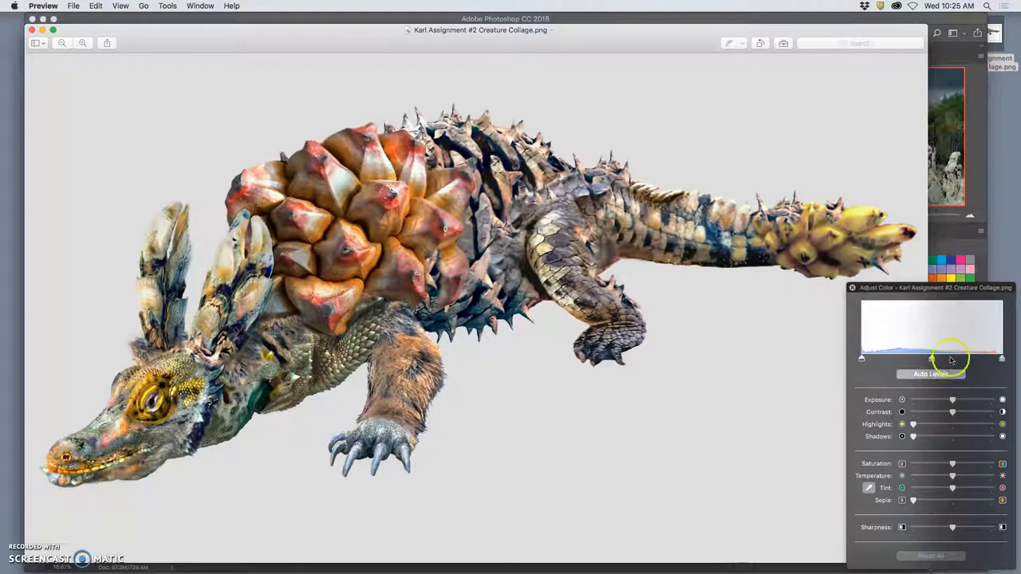
left_click(931, 373)
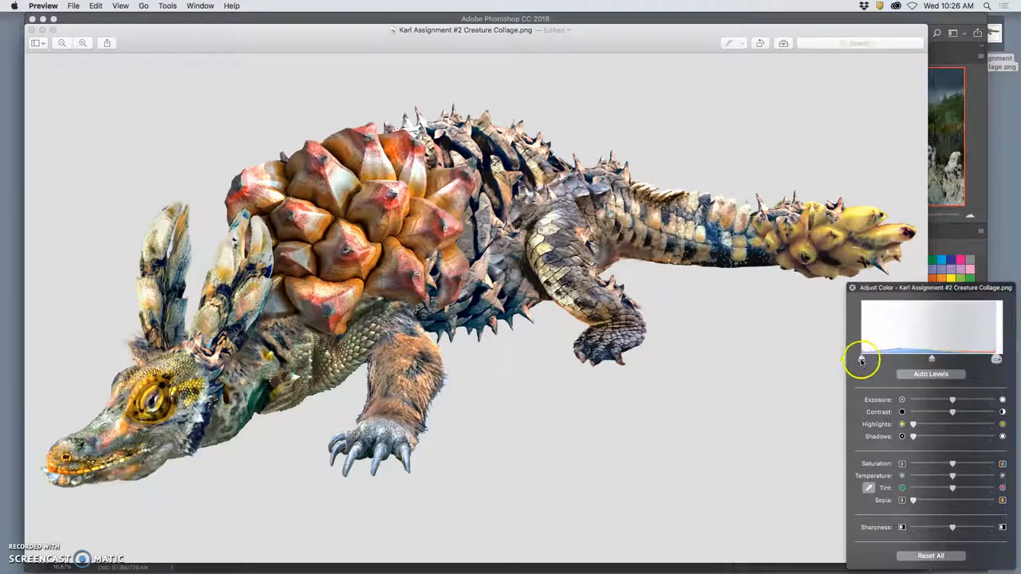
mouse_move(997, 357)
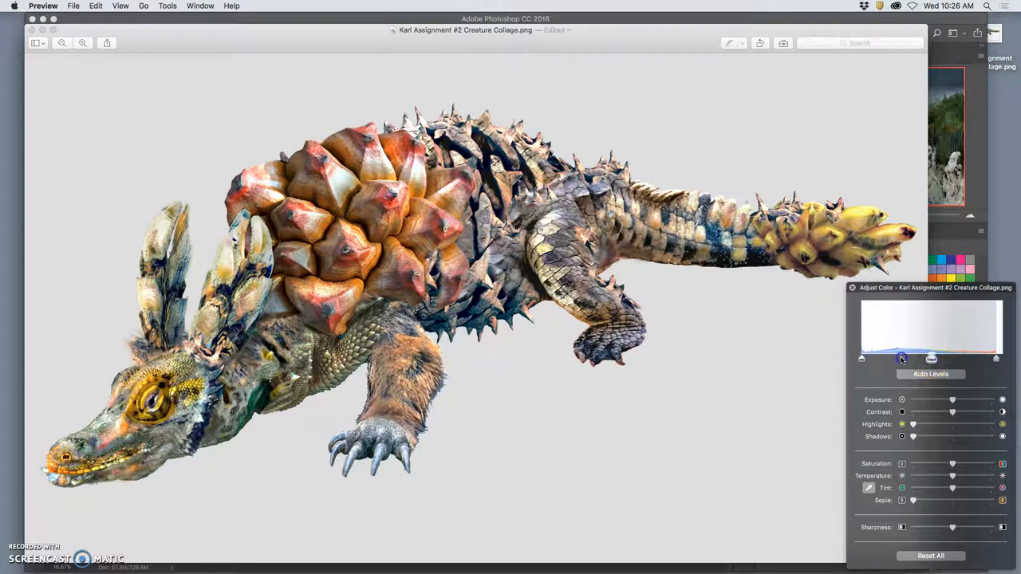
Step: Raise the shadow level, then brighten and darken the midtones to settle the balance
left_click_drag(902, 358, 924, 358)
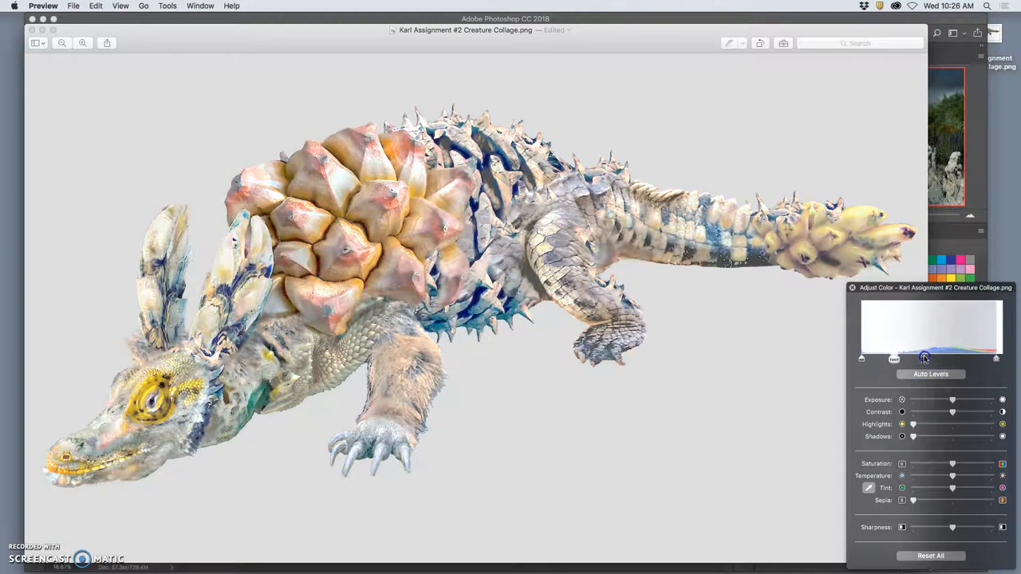
left_click_drag(923, 358, 955, 358)
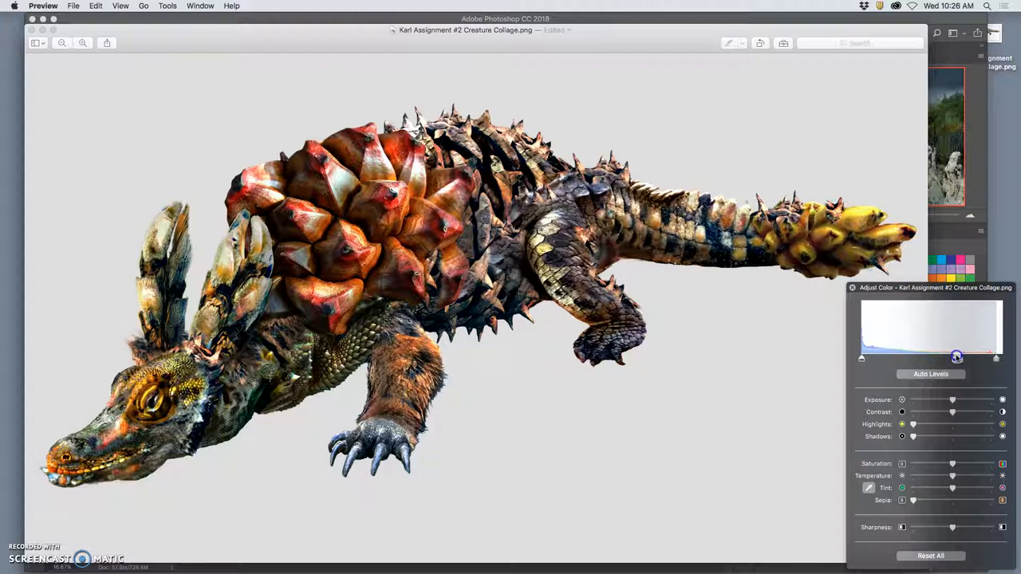
left_click_drag(957, 357, 935, 357)
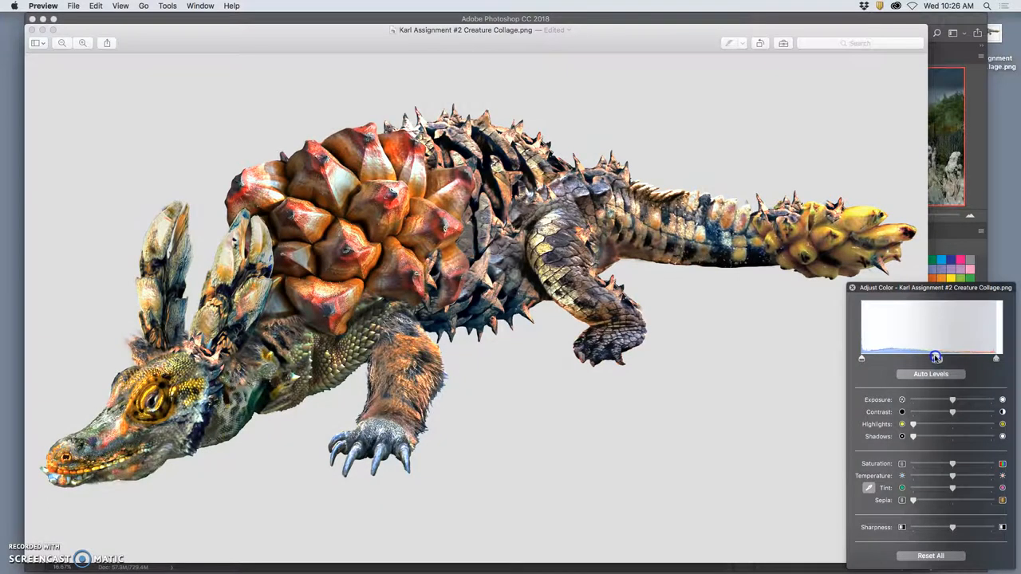
left_click_drag(935, 358, 931, 357)
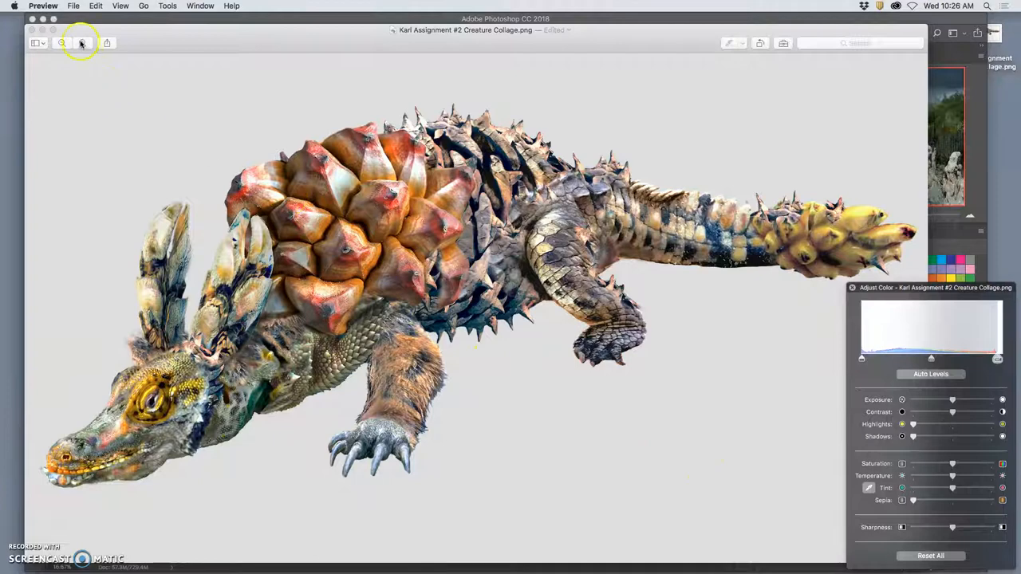
left_click(79, 42)
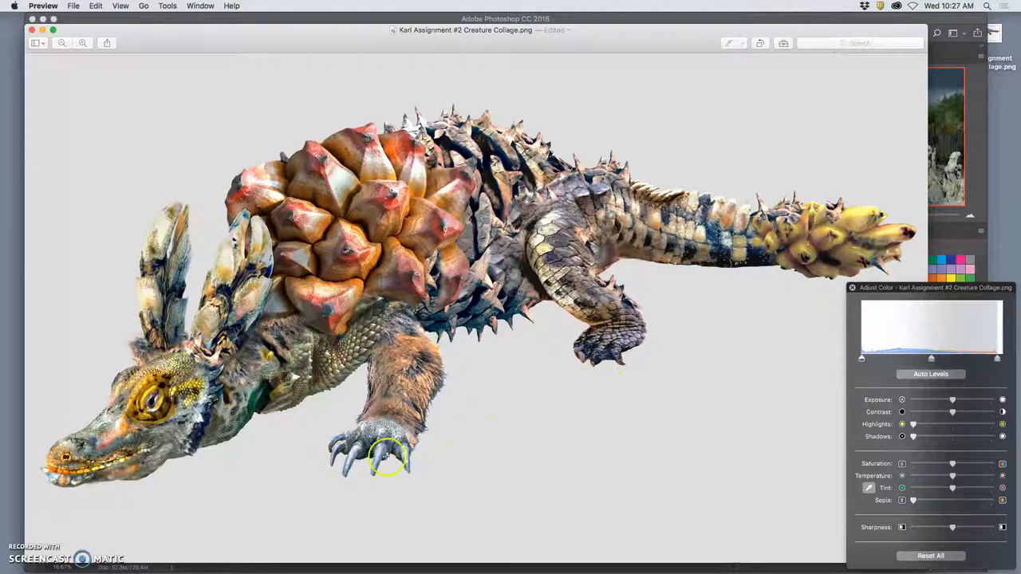
mouse_move(398, 455)
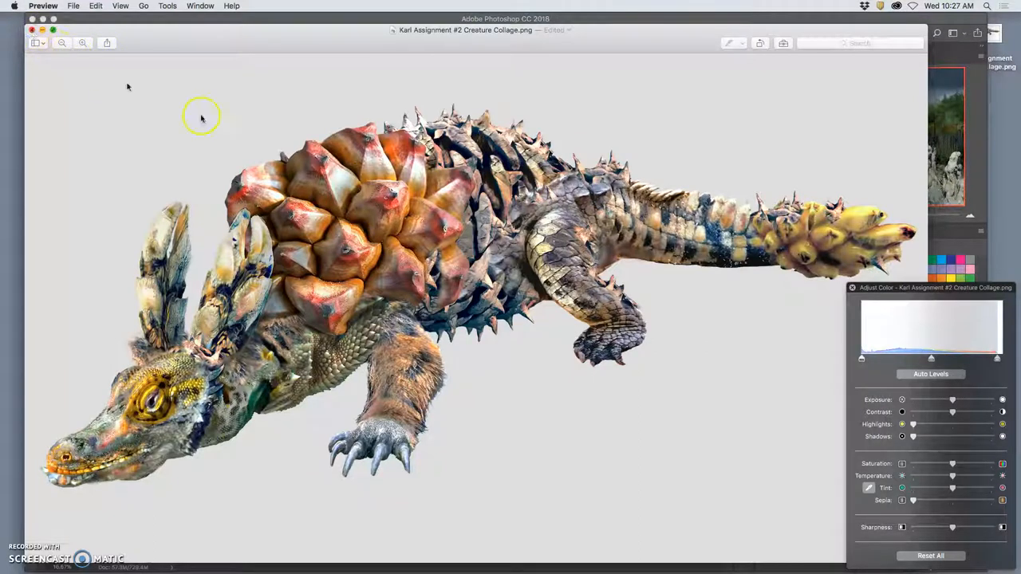
mouse_move(822, 122)
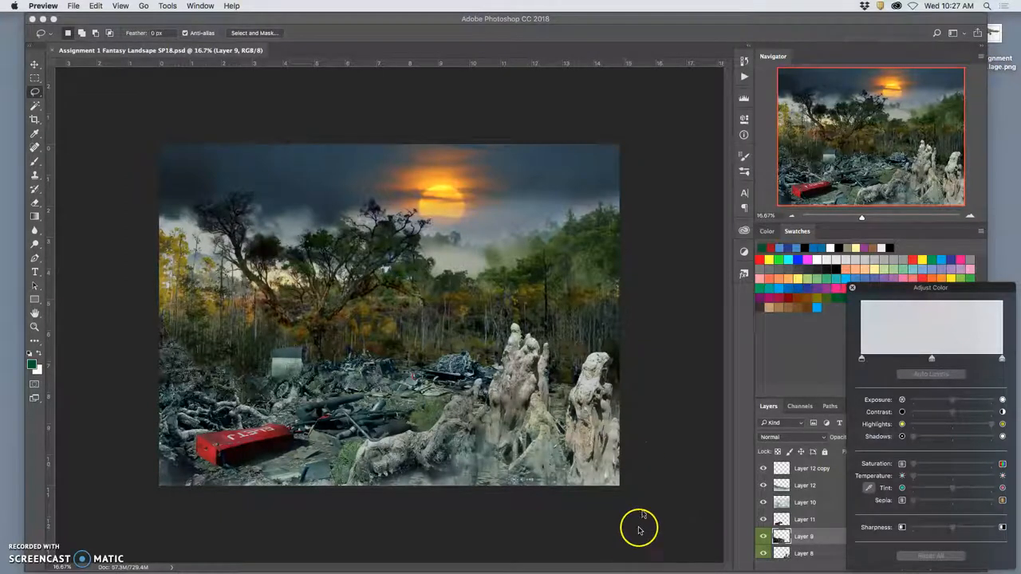
mouse_move(658, 452)
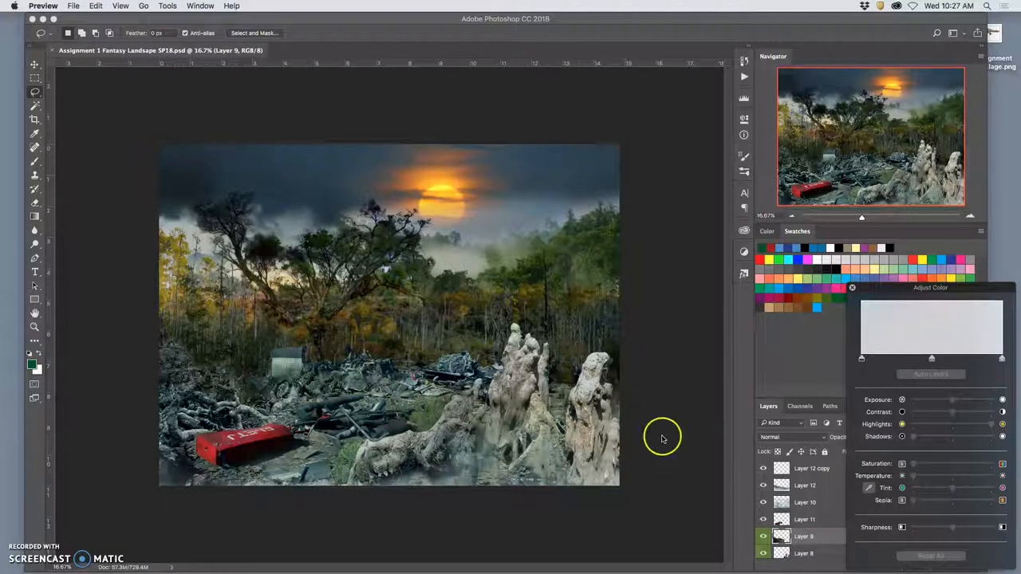
mouse_move(833, 153)
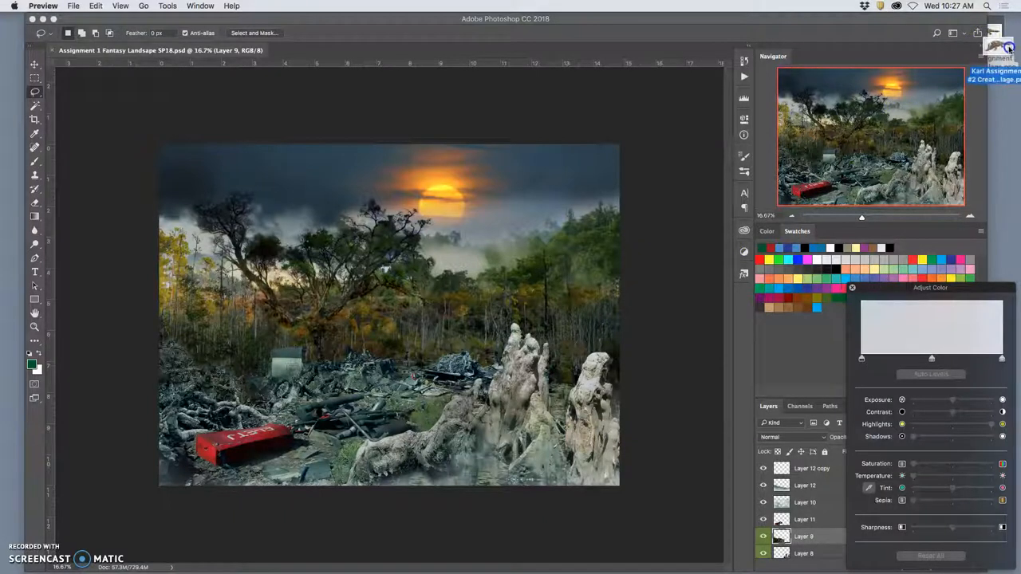
Step: Drag the edited Creature Collage file from the desktop into the landscape document
left_click(811, 468)
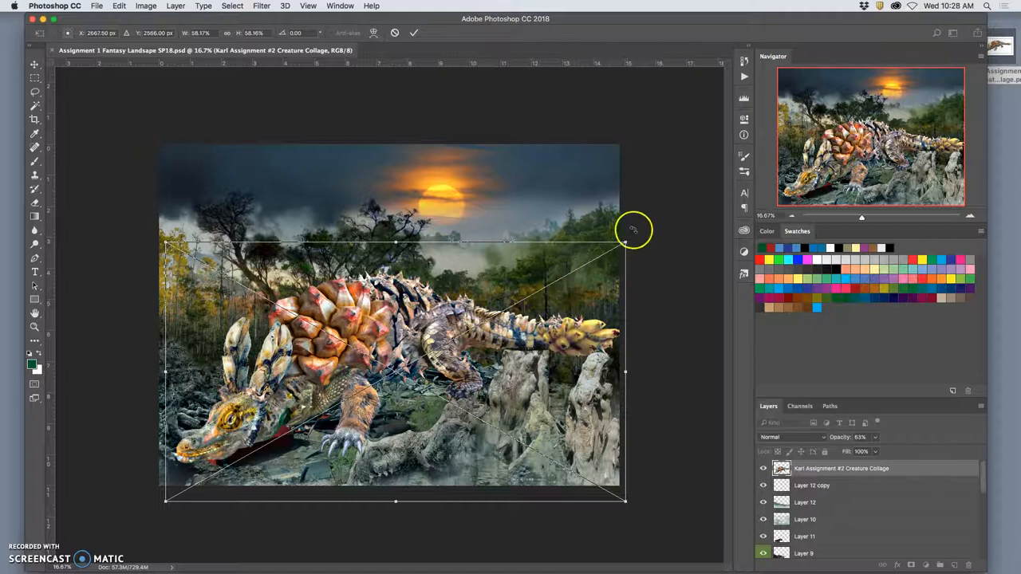
Step: Tilt the creature slightly clockwise, flip it horizontally, and move it to the lower-left foreground
left_click_drag(635, 230, 641, 256)
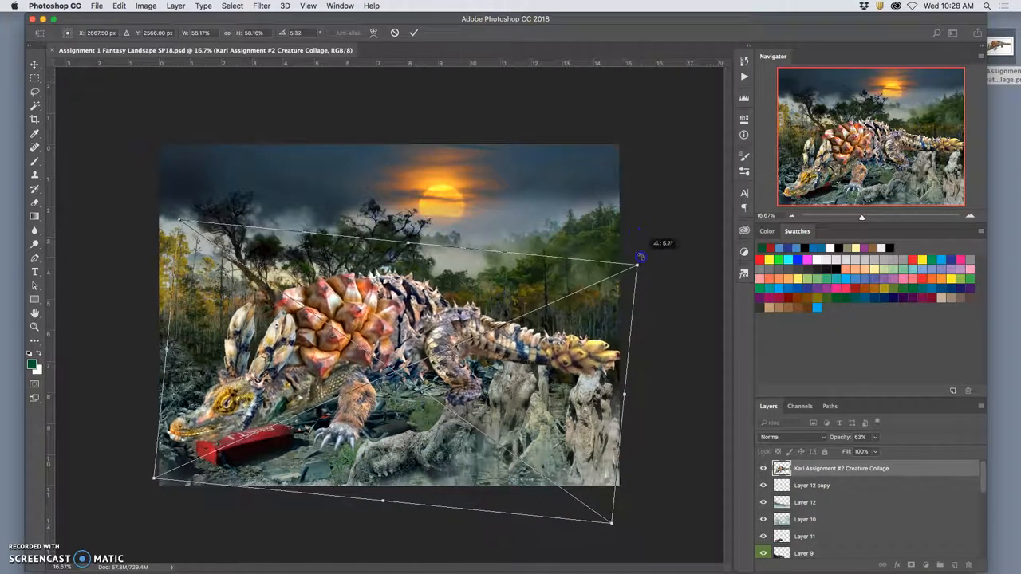
left_click_drag(641, 256, 630, 315)
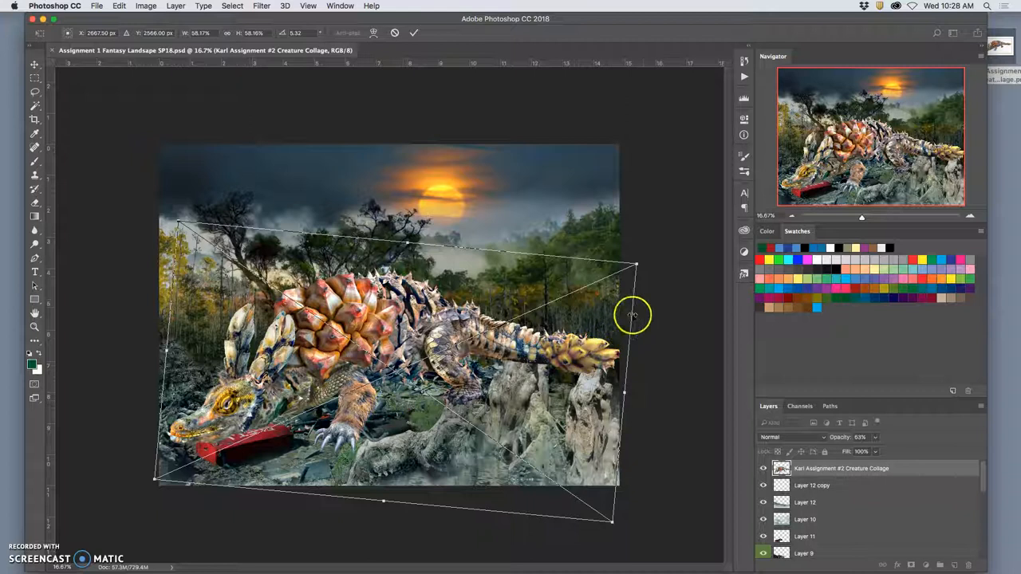
right_click(633, 316)
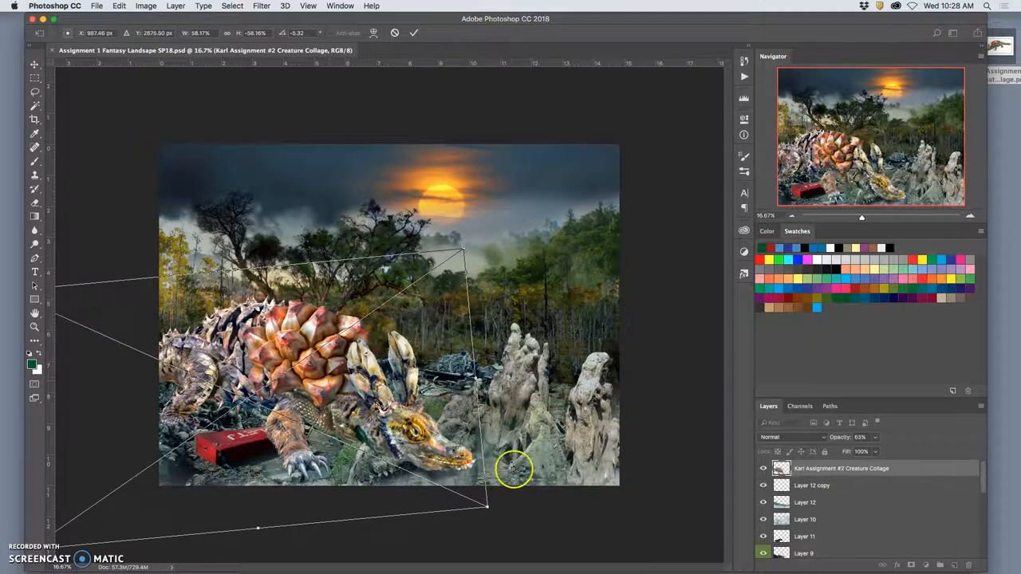
left_click_drag(515, 469, 478, 451)
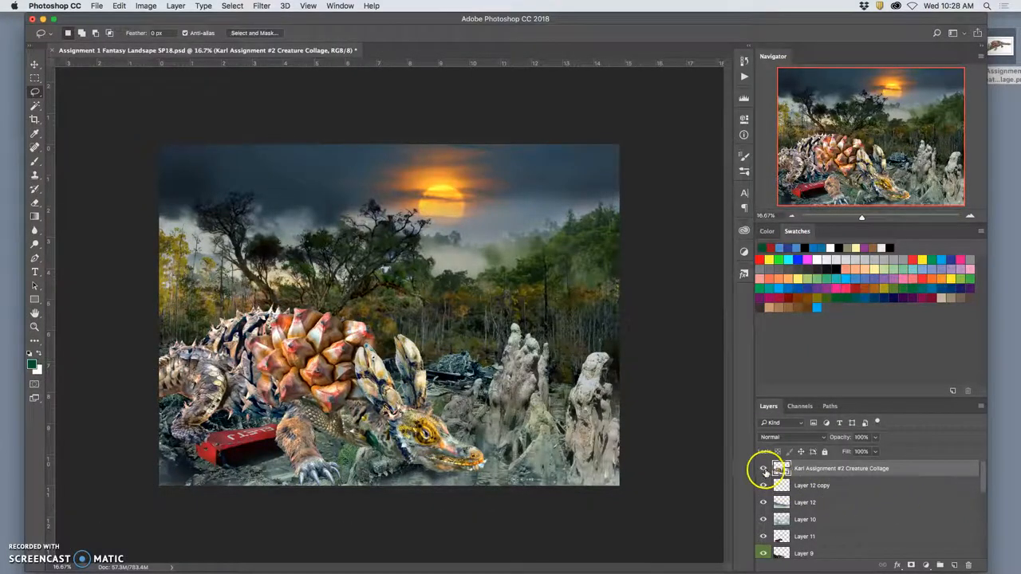
Step: Hide the creature layer, pan toward the landscape's left edge, then show the creature again
left_click(764, 469)
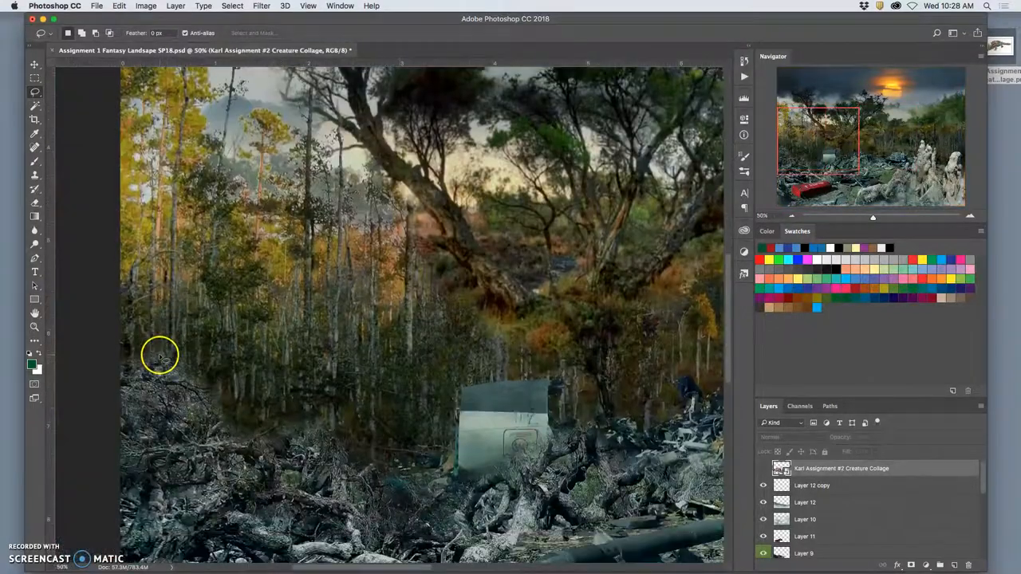
scroll("down", 3)
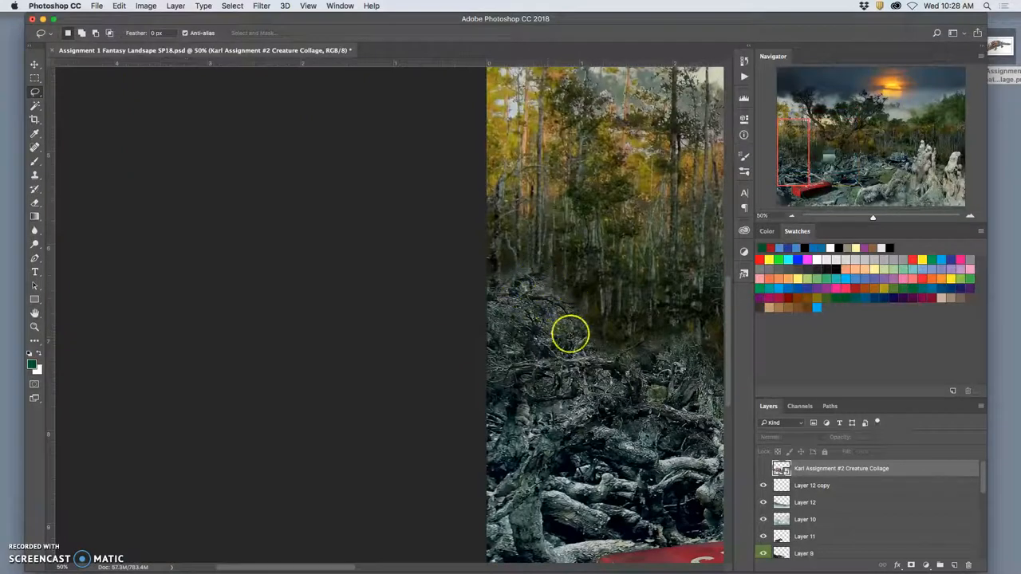
left_click_drag(571, 334, 478, 334)
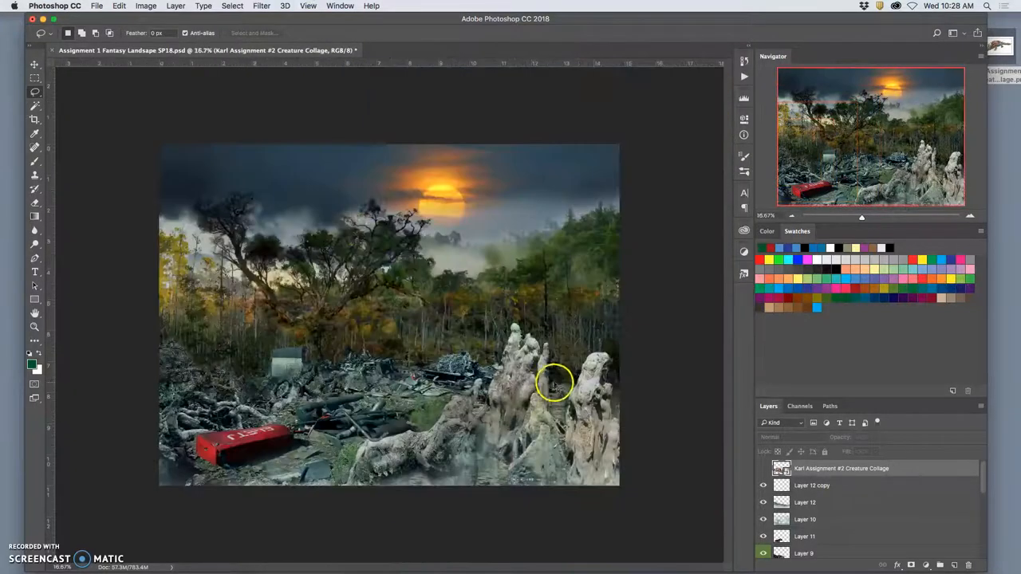
left_click(762, 468)
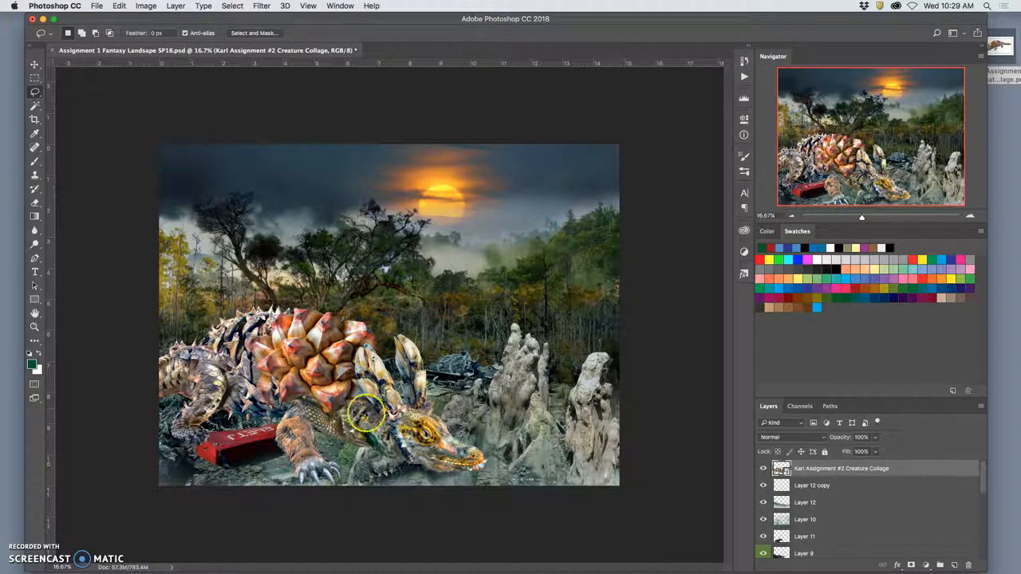
mouse_move(559, 437)
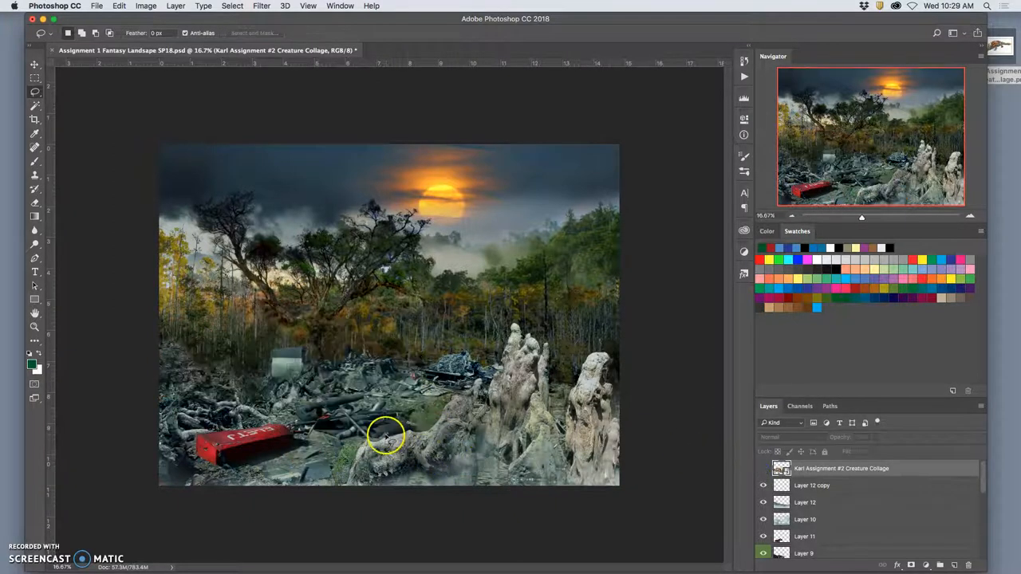
mouse_move(360, 427)
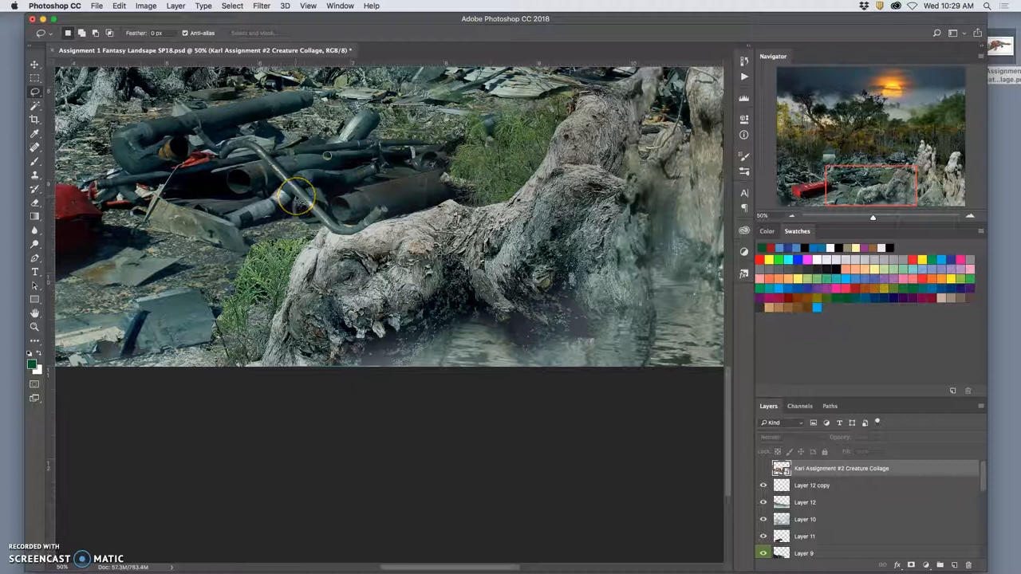
mouse_move(592, 295)
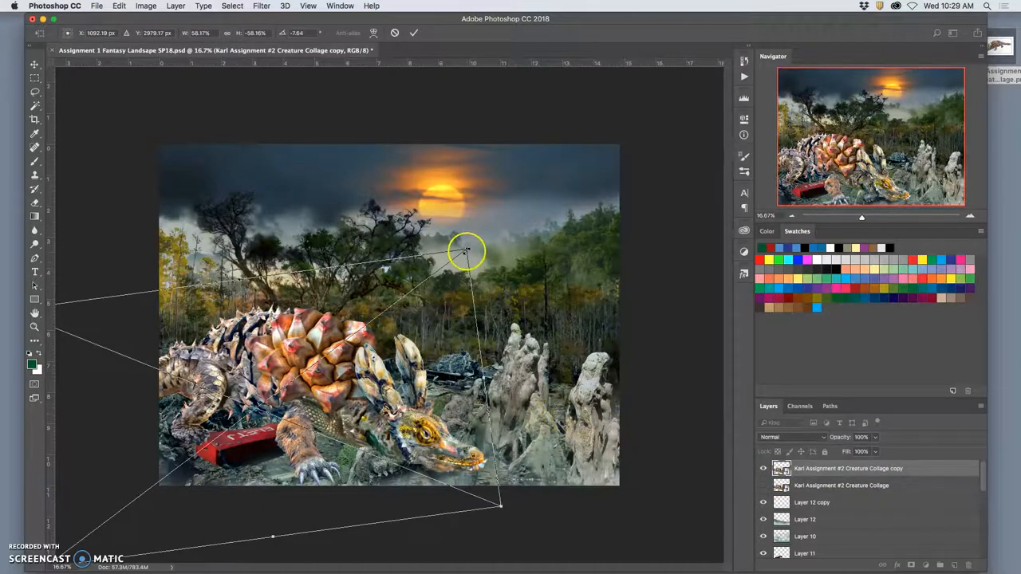
Step: Shrink, reposition and rotate the creature copy, then scale it up to dominate the scene
left_click_drag(467, 251, 331, 355)
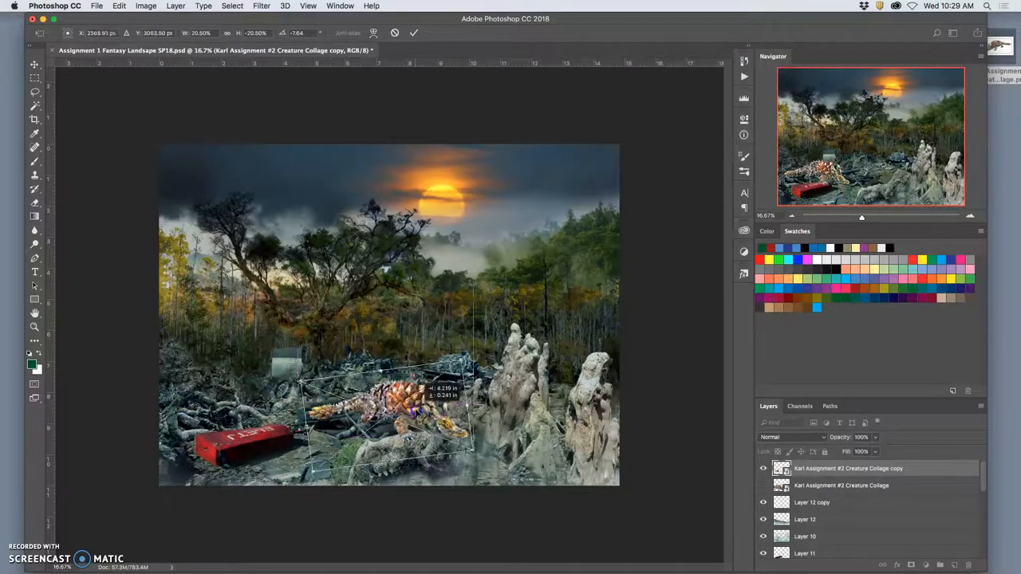
left_click_drag(390, 407, 399, 430)
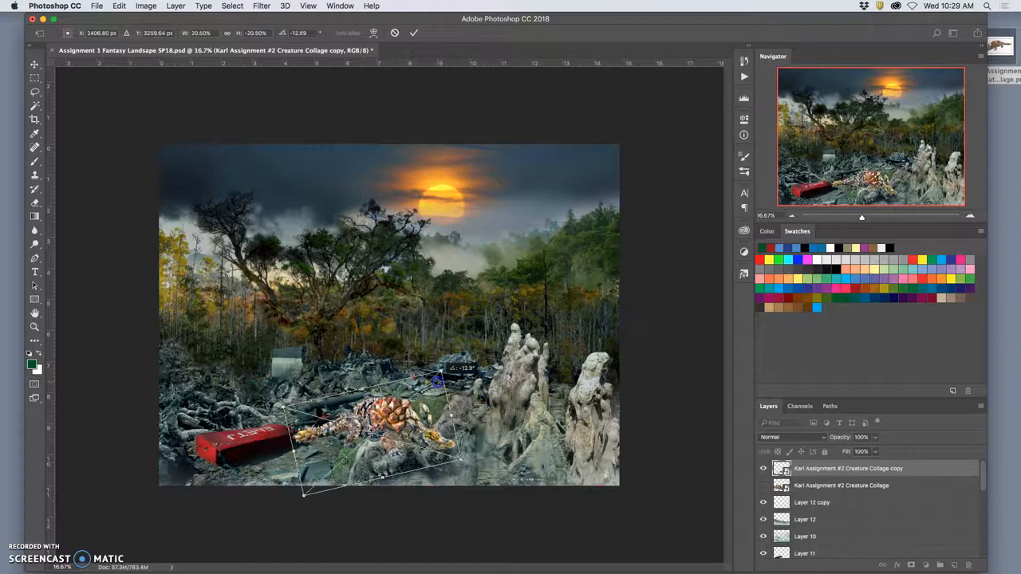
left_click_drag(434, 381, 435, 379)
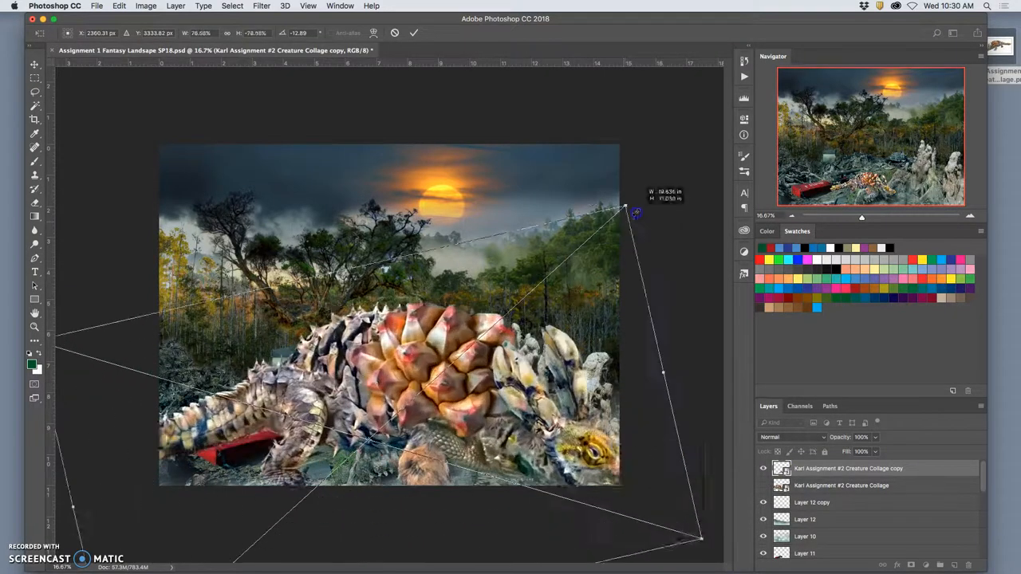
left_click_drag(626, 208, 573, 258)
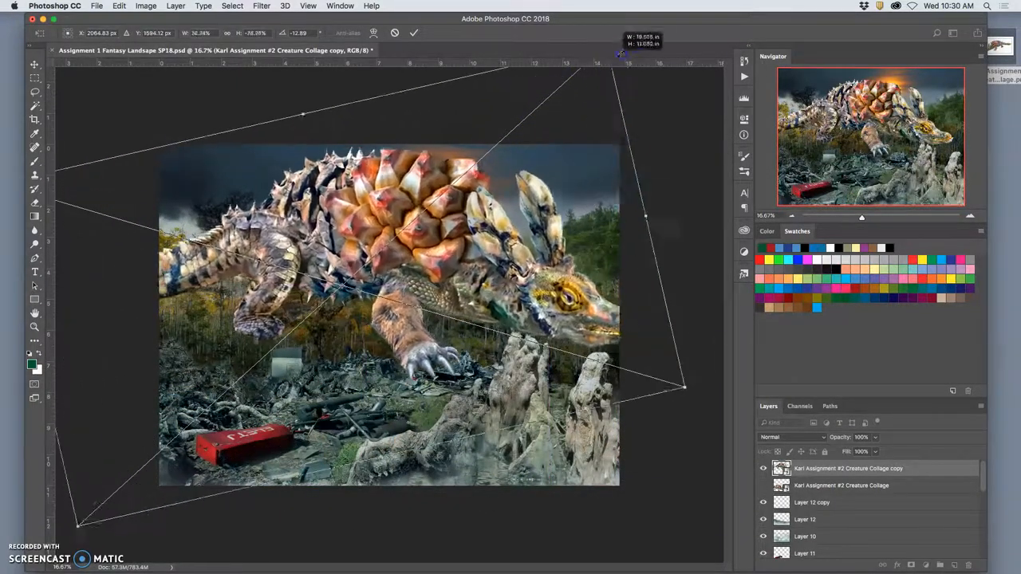
left_click_drag(645, 217, 614, 226)
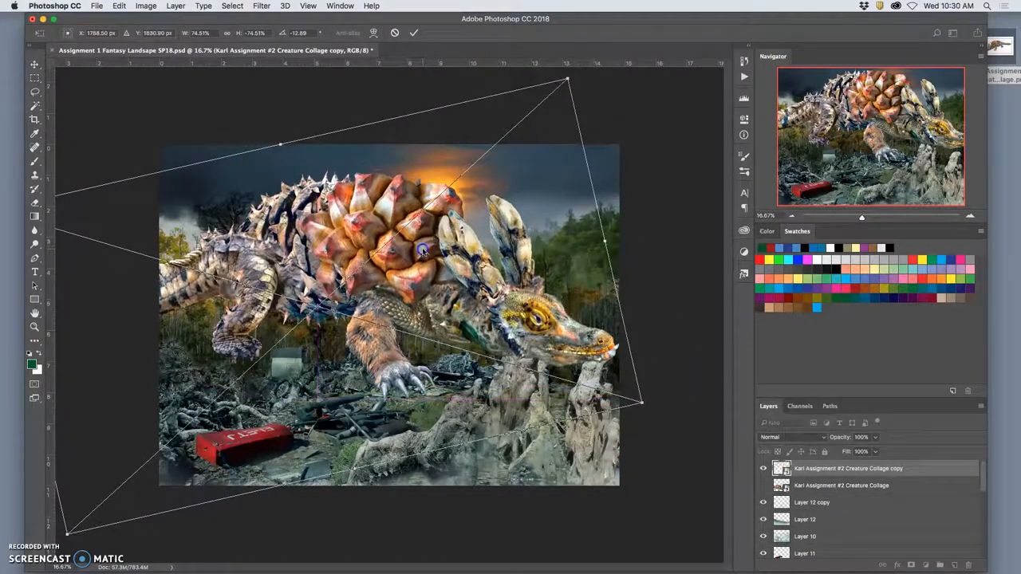
left_click(413, 32)
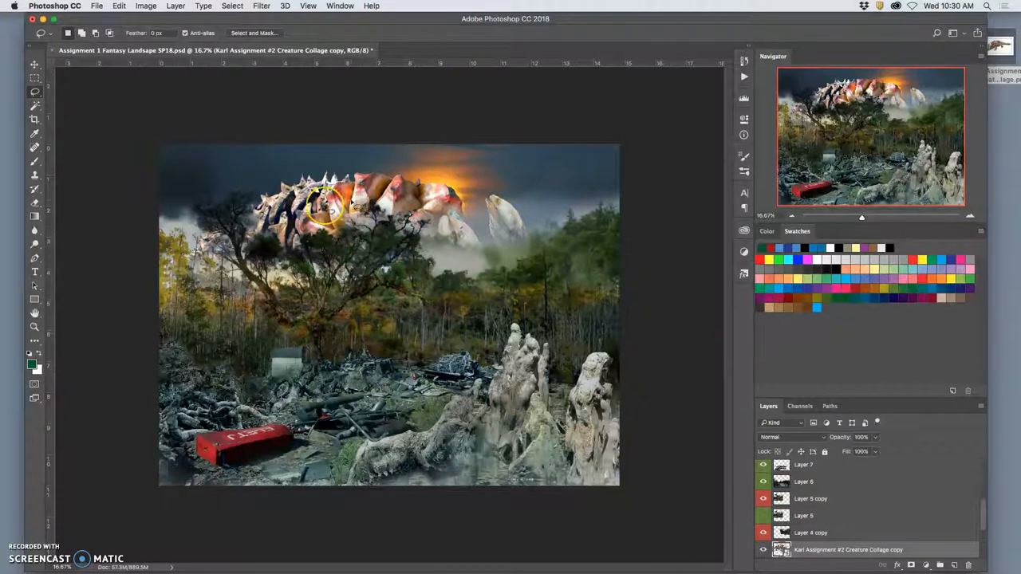
mouse_move(459, 311)
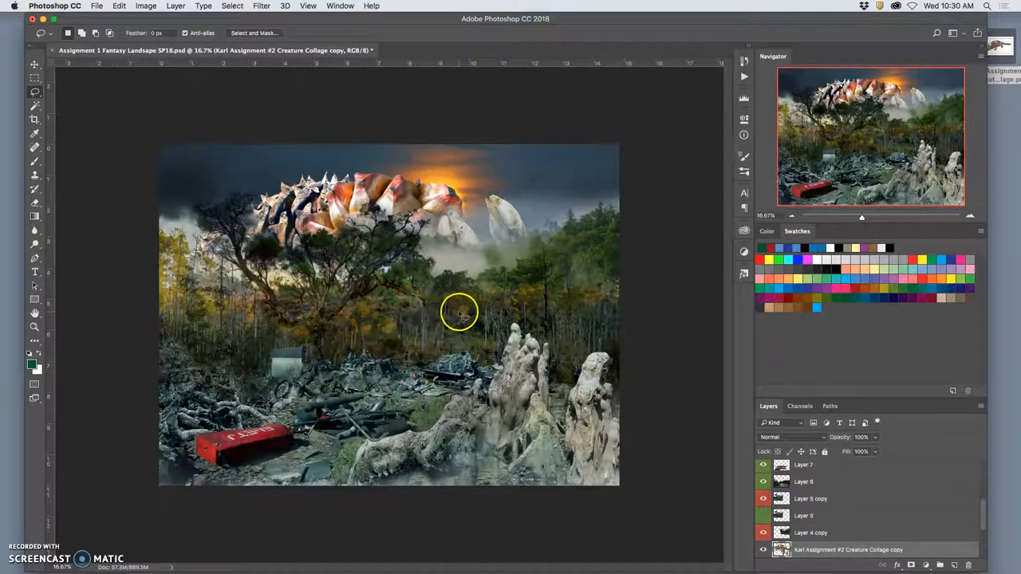
mouse_move(458, 233)
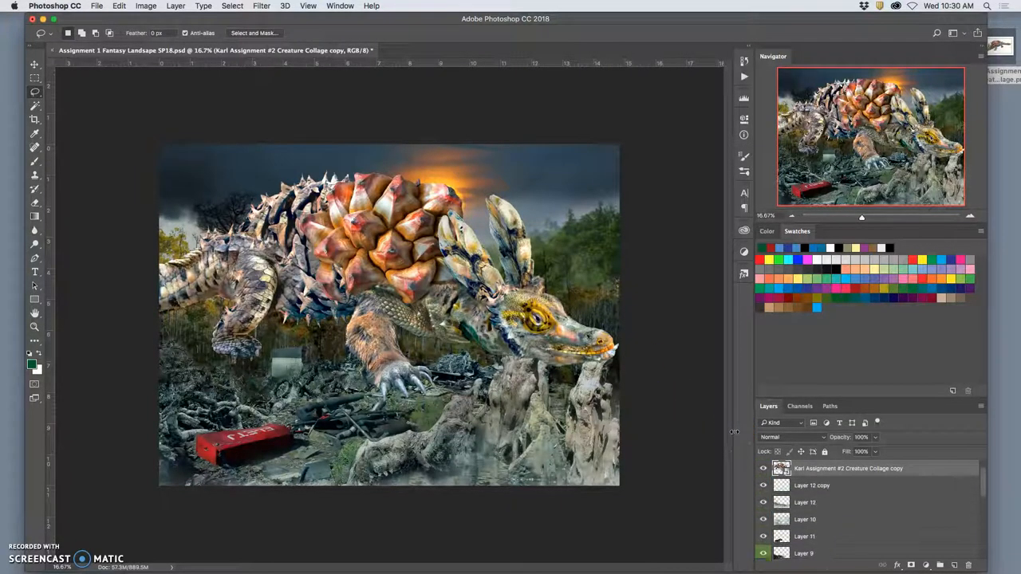
Step: Hide the enlarged creature copy layer
left_click(763, 468)
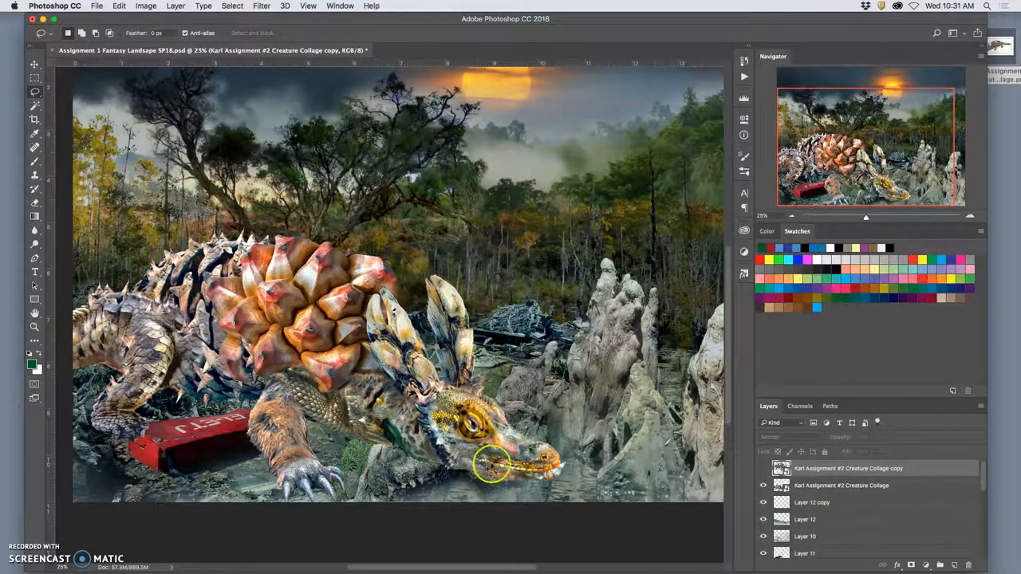
mouse_move(359, 351)
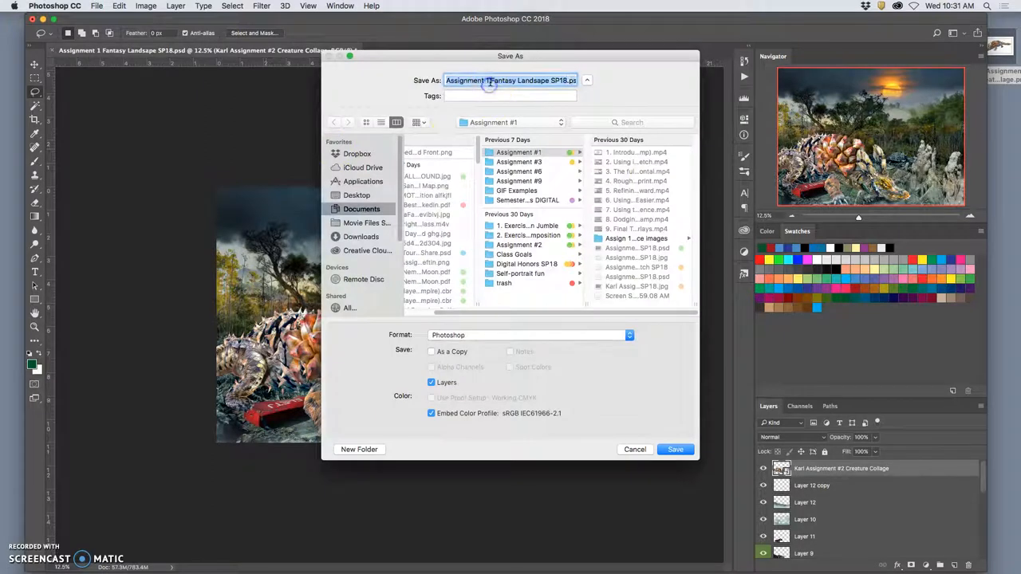
Step: Save the composite to the Desktop as 'Assignment 3 Creaturesape SP18.psd'
type("3")
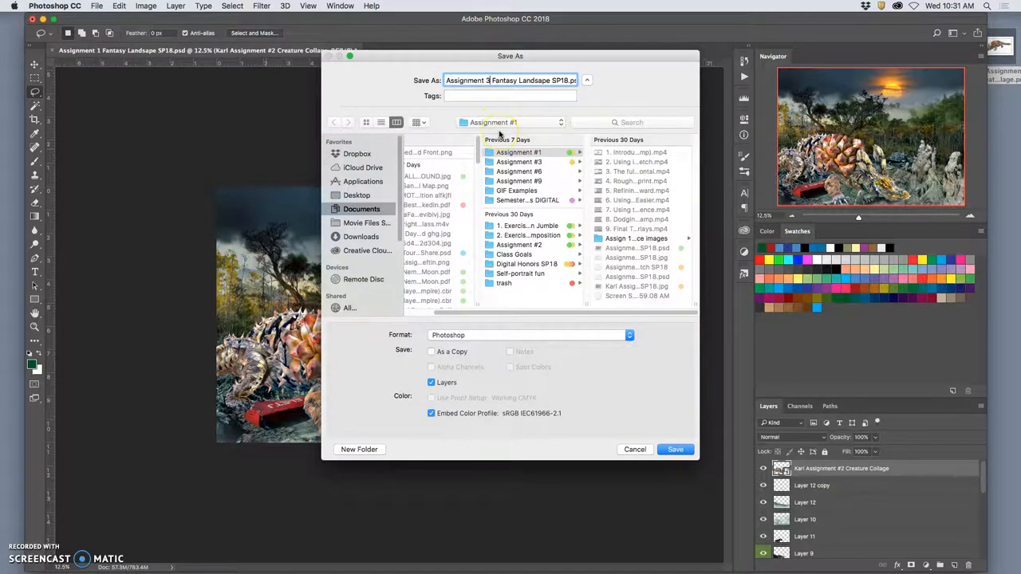
left_click(356, 195)
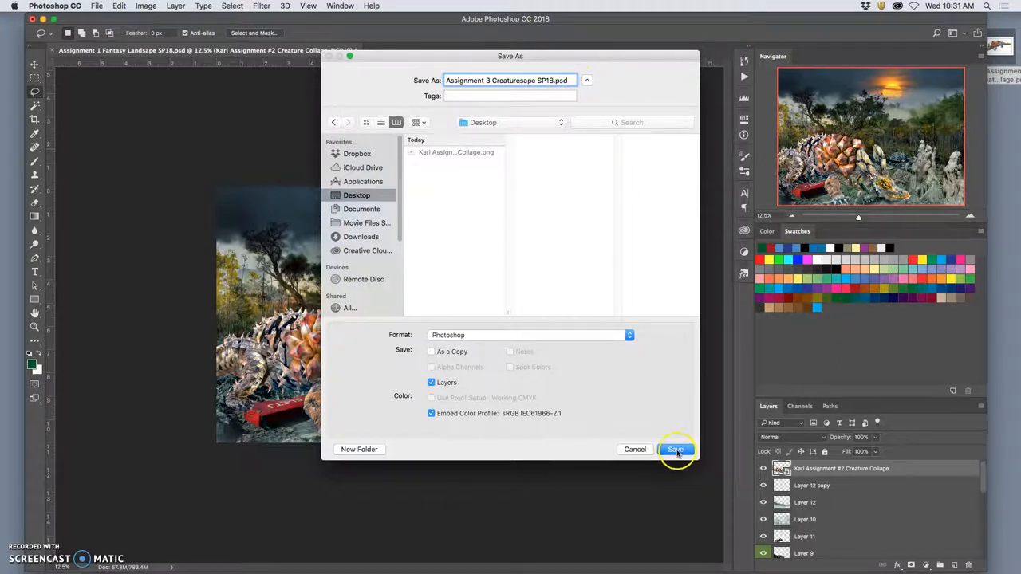
left_click(674, 449)
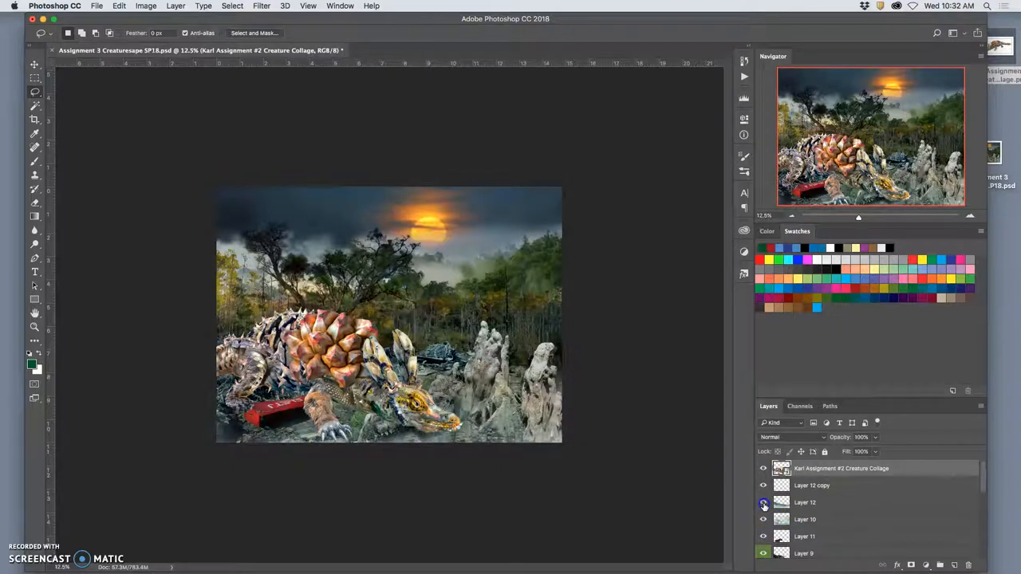
Step: Move the Karl Assignment #2 Creature Collage layer below Layer 12, just above Layer 10
left_click(763, 485)
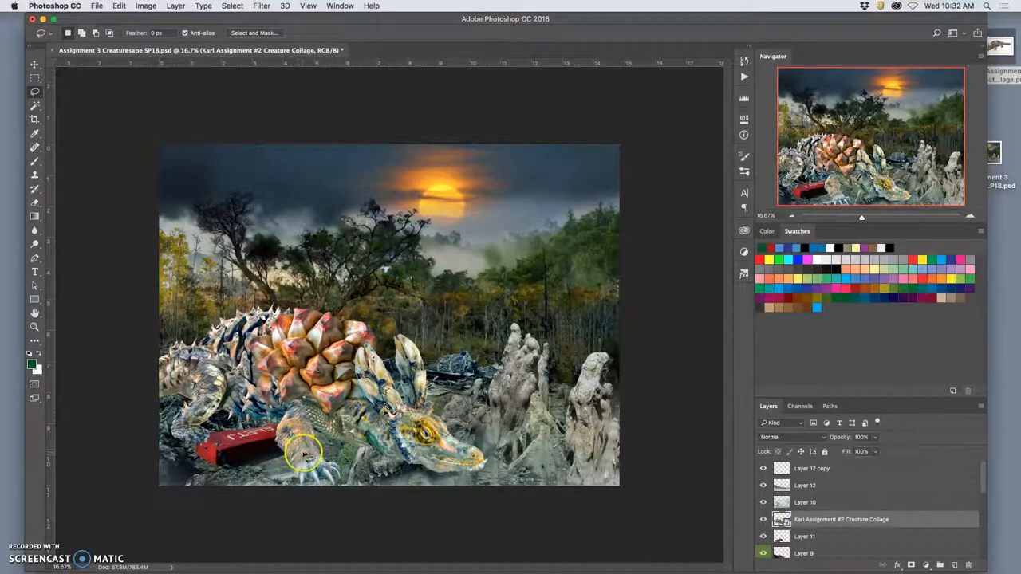
mouse_move(351, 439)
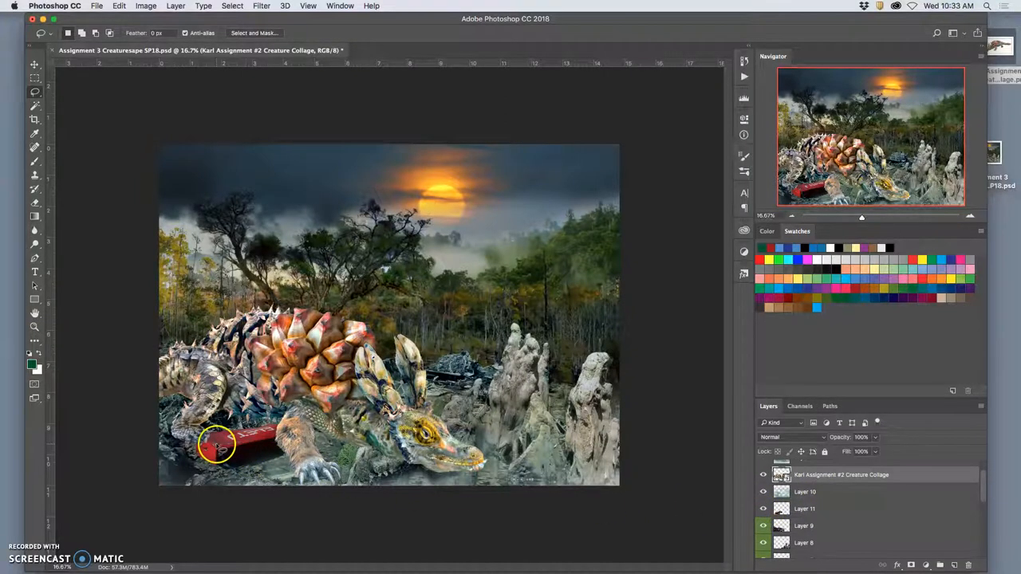
left_click(762, 526)
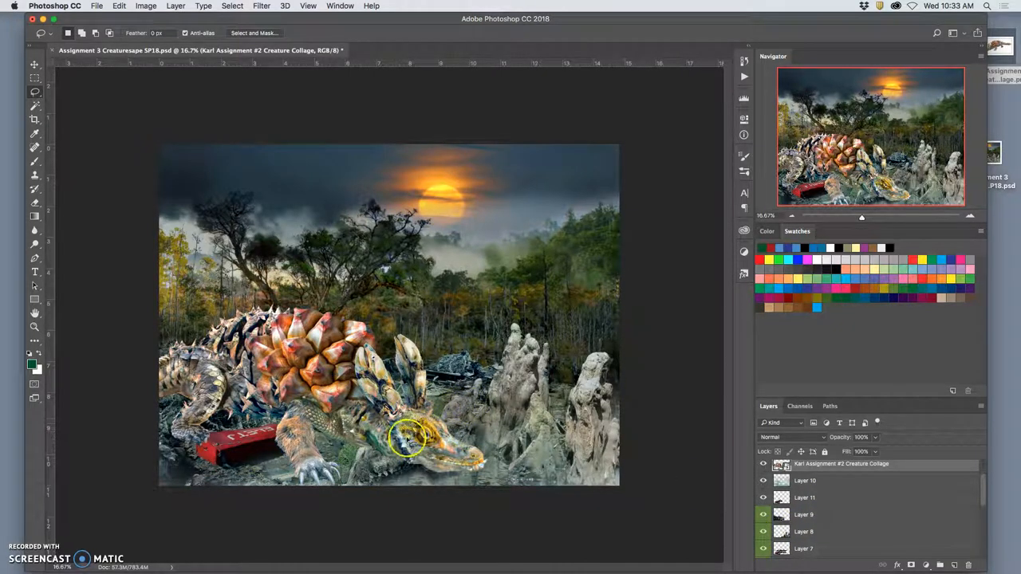
Step: Reorder and test the rock layers, then create Layer 13 between Layers 10 and 11
left_click(804, 498)
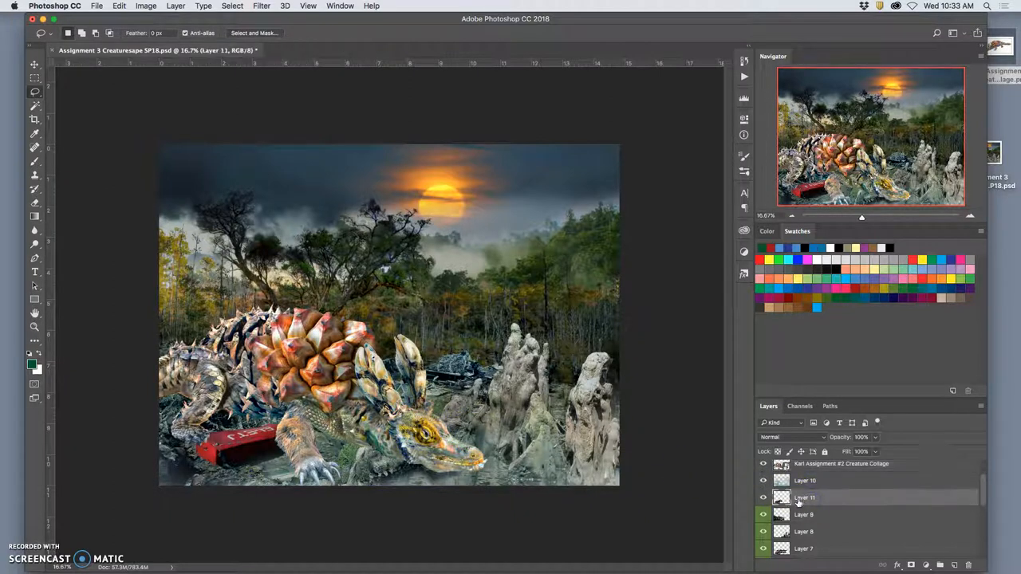
double_click(805, 497)
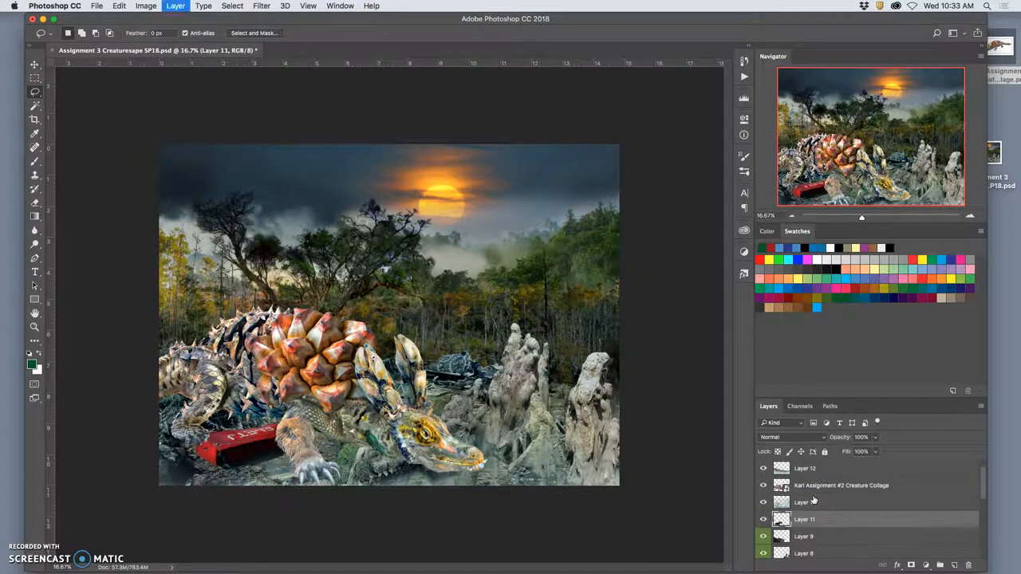
left_click(804, 536)
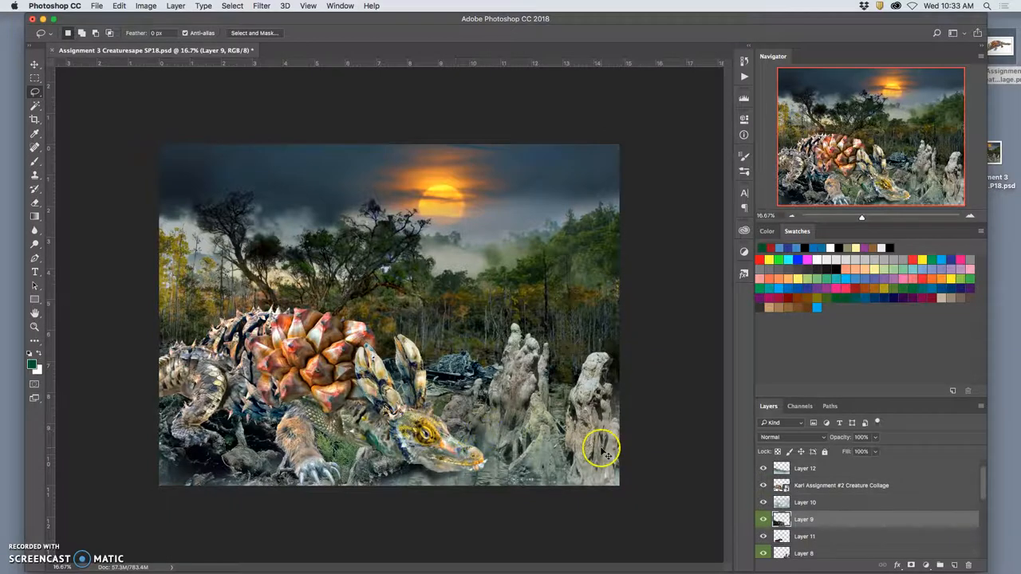
left_click(763, 519)
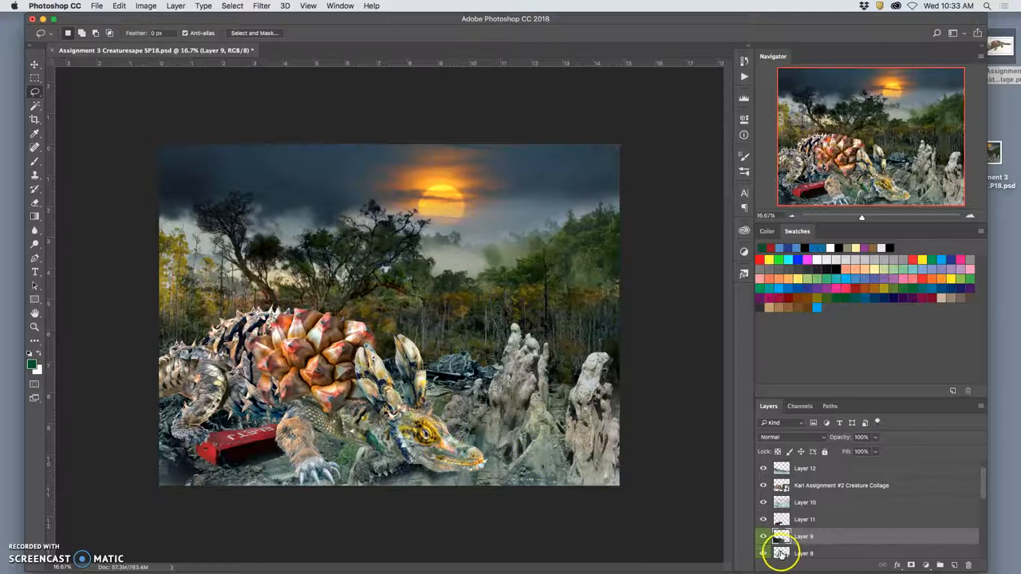
left_click(762, 520)
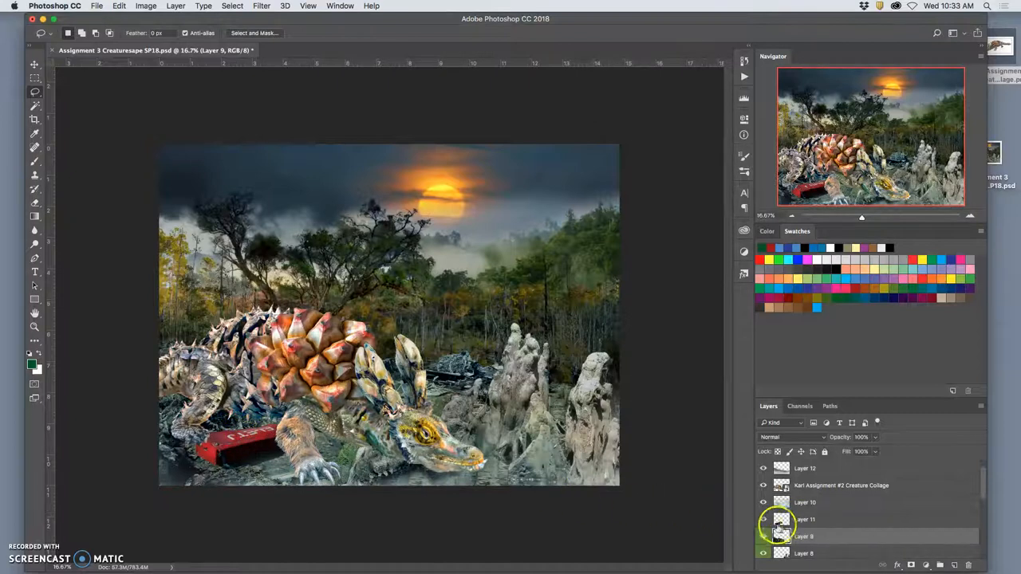
left_click(805, 520)
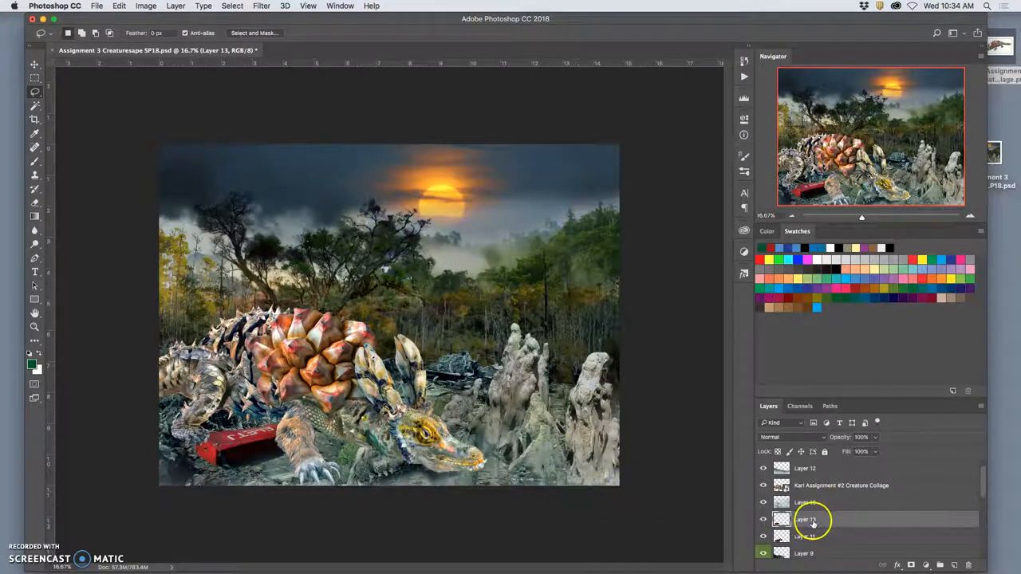
Step: Place Layer 13 above the creature layer and toggle its visibility to compare the hind foot
left_click(810, 519)
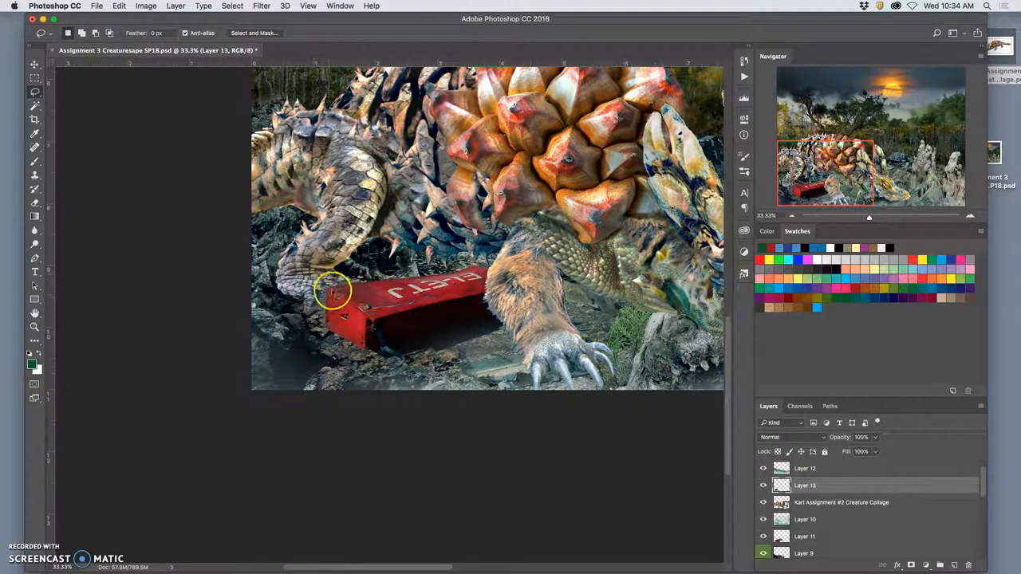
mouse_move(316, 303)
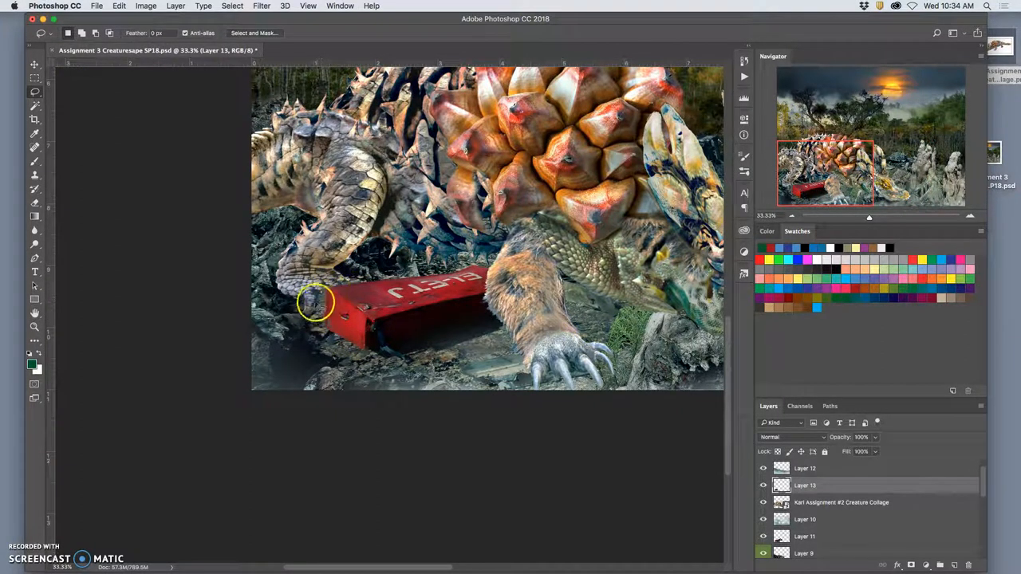
left_click(764, 485)
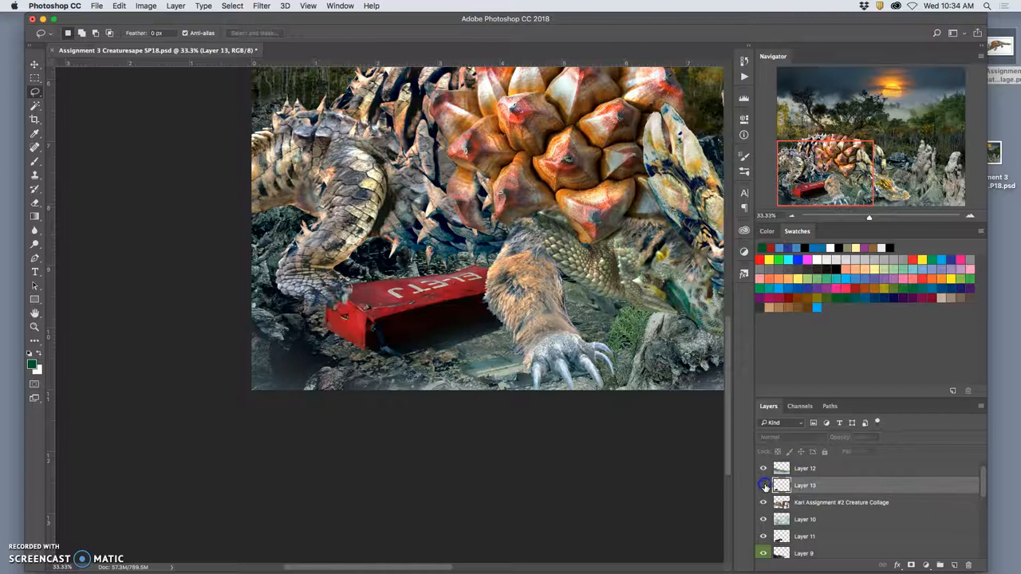
left_click(763, 485)
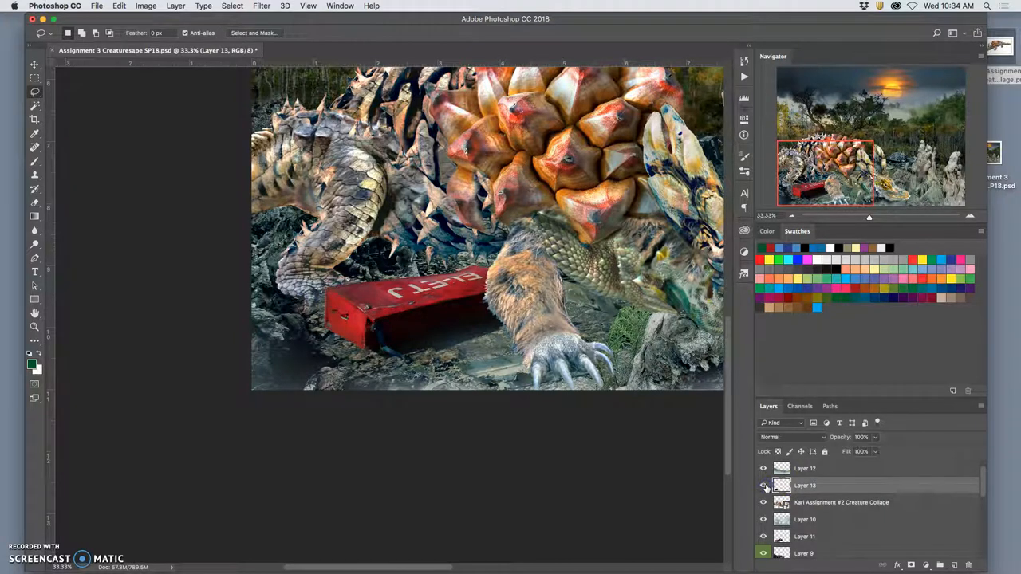
left_click(763, 485)
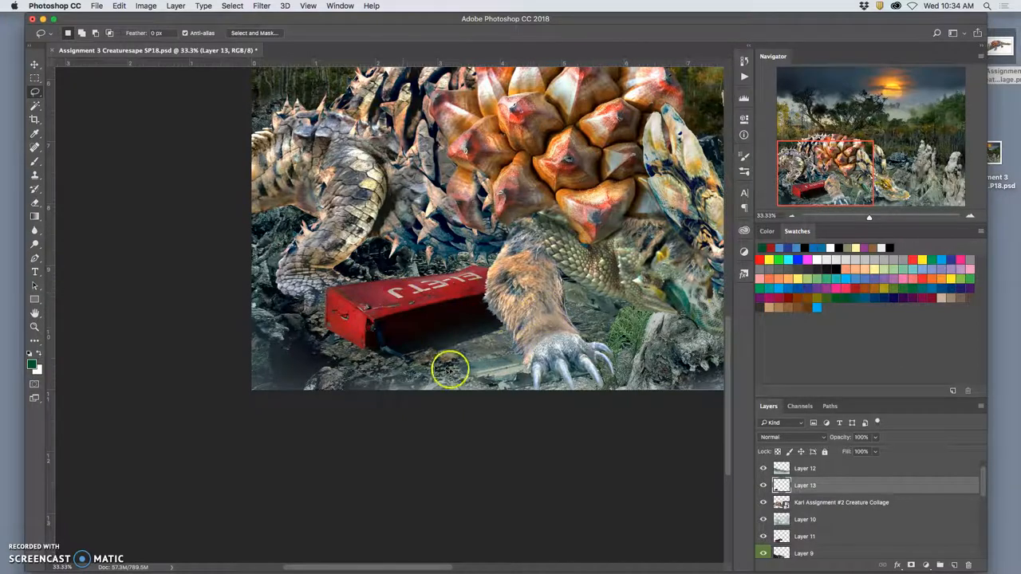
left_click(764, 486)
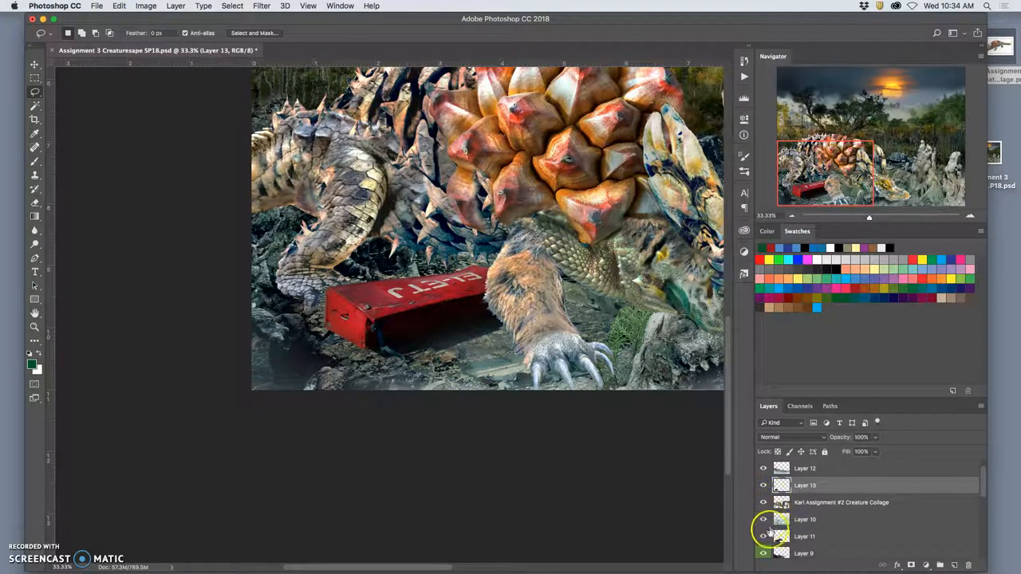
left_click(763, 536)
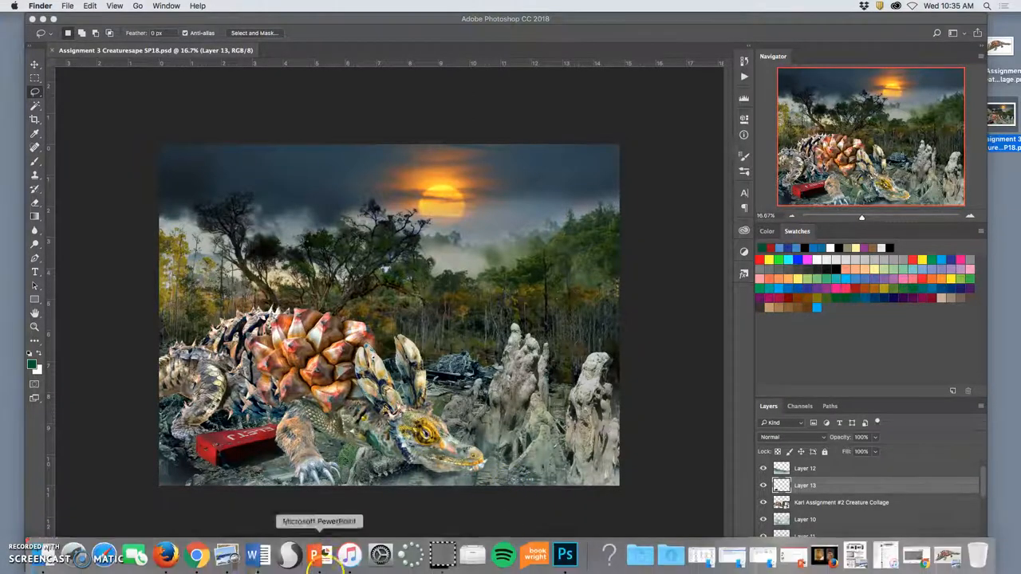
Step: Switch to Chrome to view the Photobucket instructor examples
left_click(197, 554)
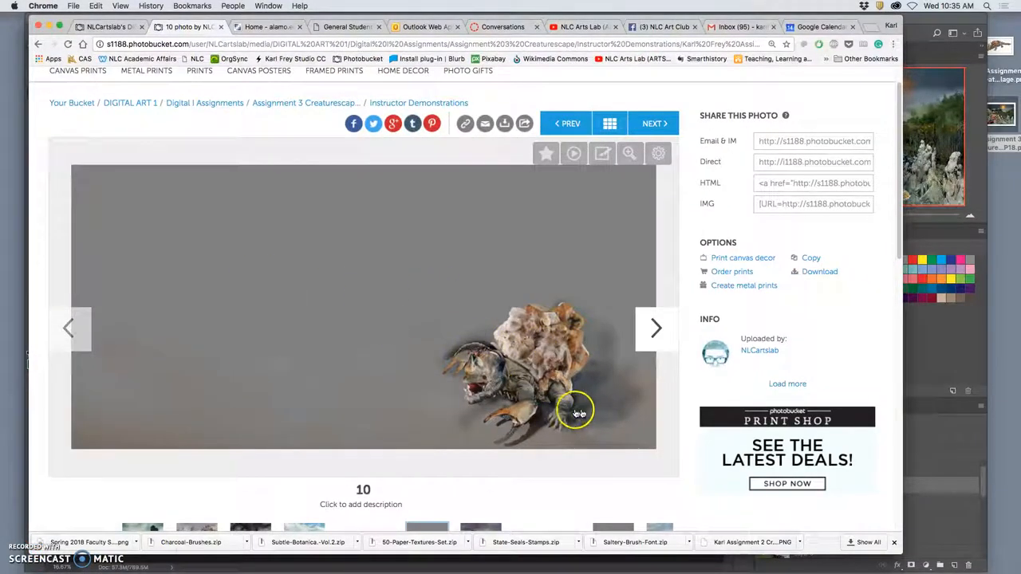
mouse_move(588, 237)
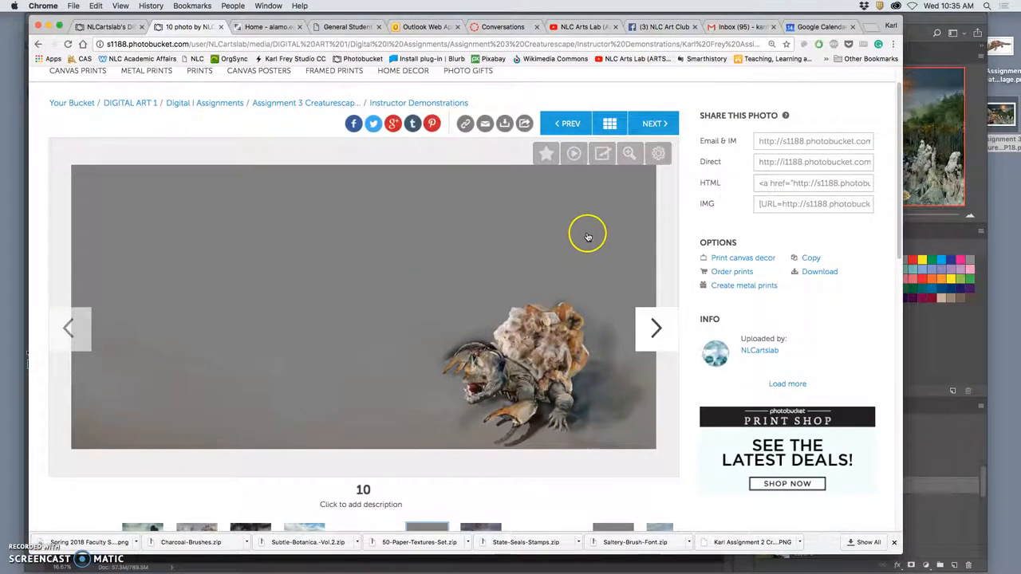
mouse_move(303, 281)
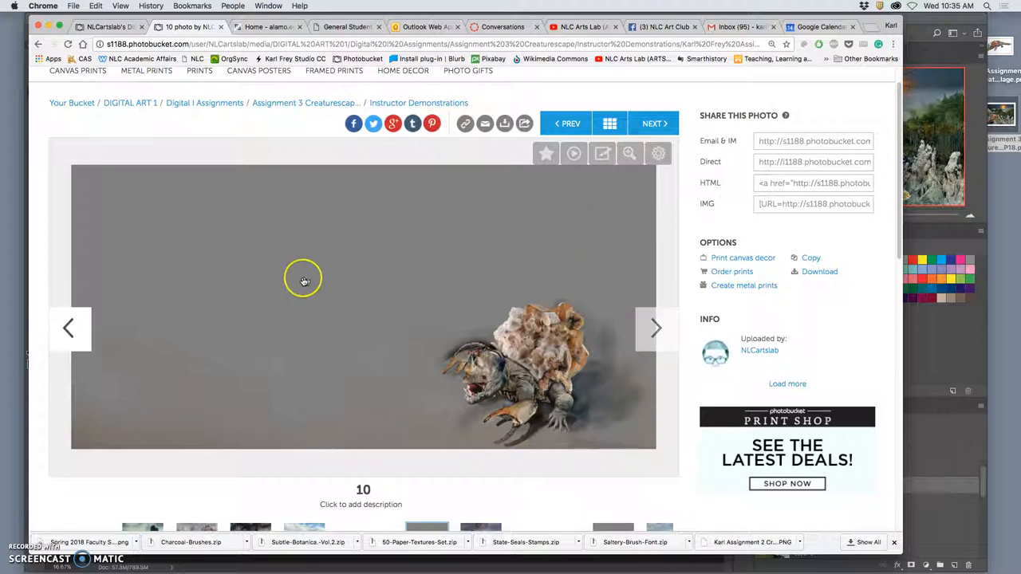
mouse_move(487, 335)
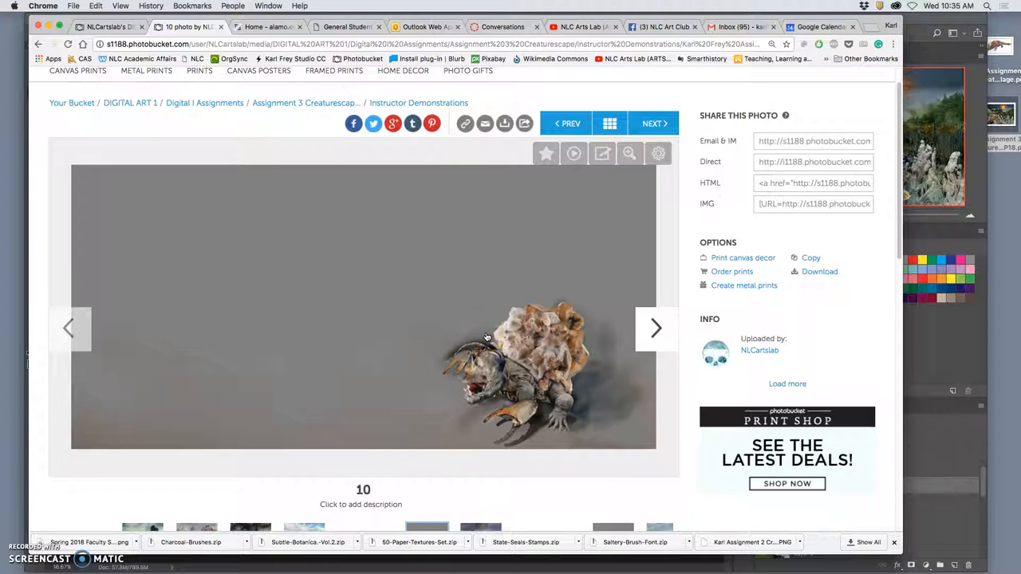
mouse_move(456, 302)
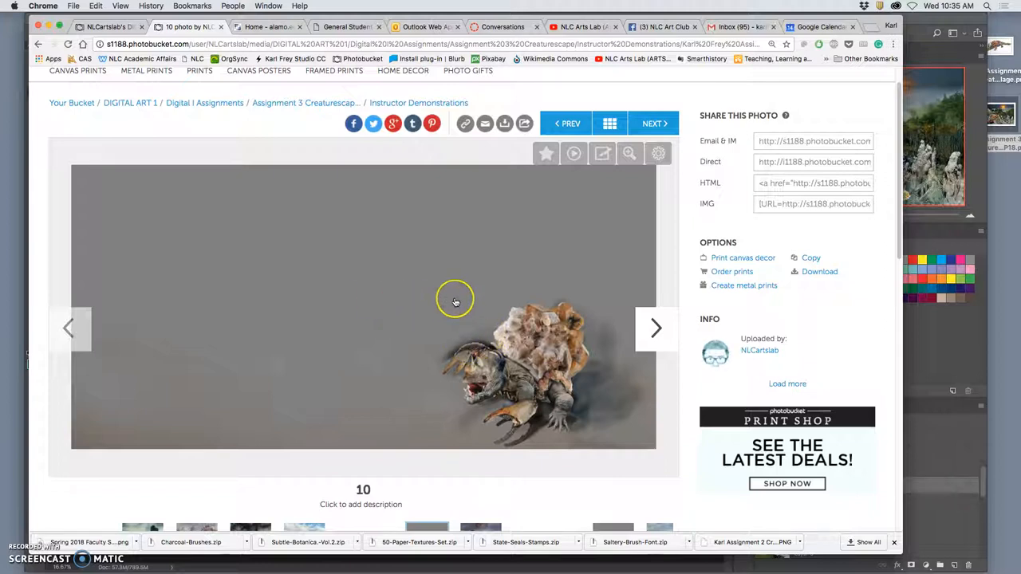
mouse_move(490, 333)
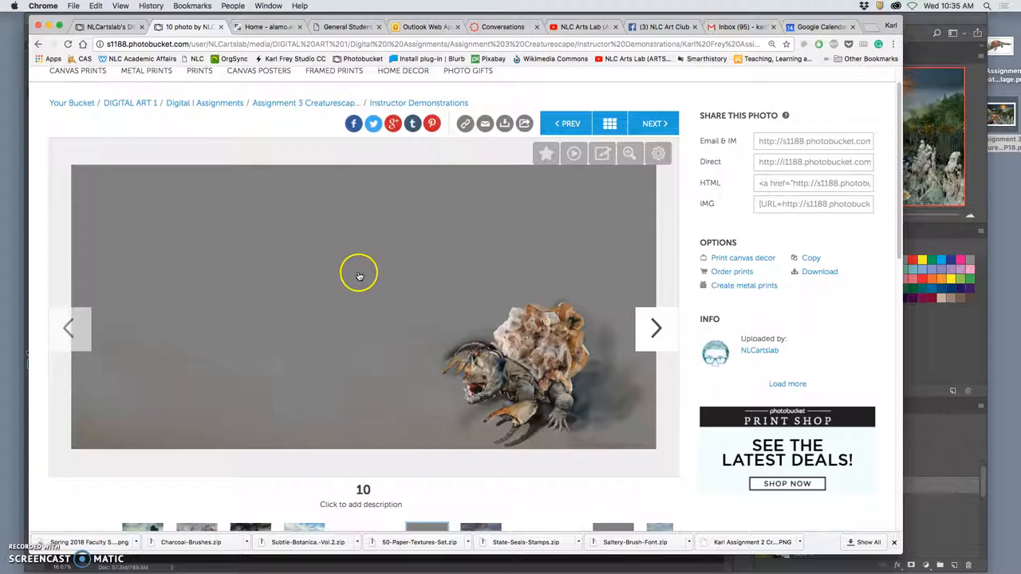
mouse_move(384, 362)
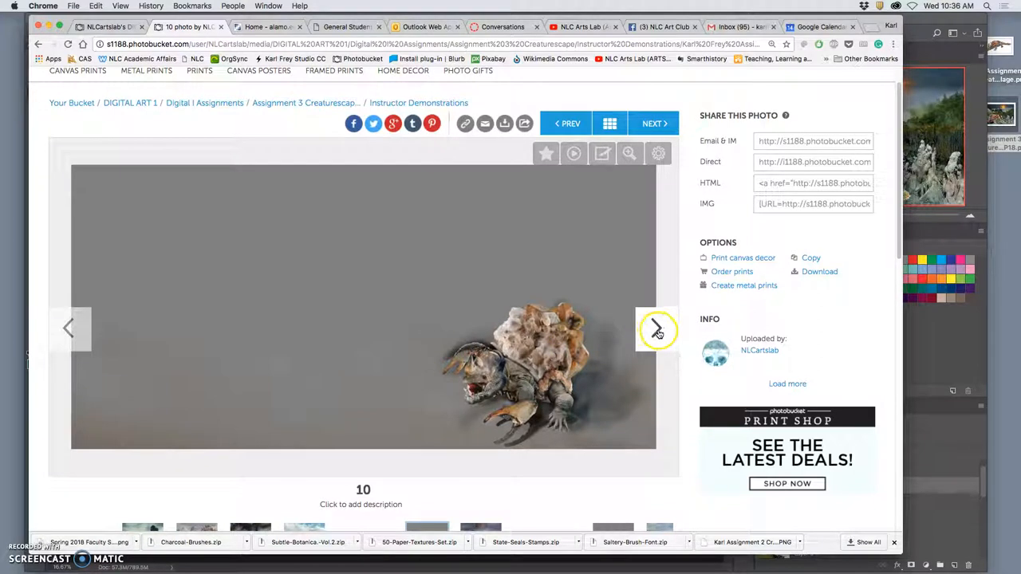
Step: Advance Photobucket to photo 11, showing the creature placed in a rocky desert
left_click(655, 328)
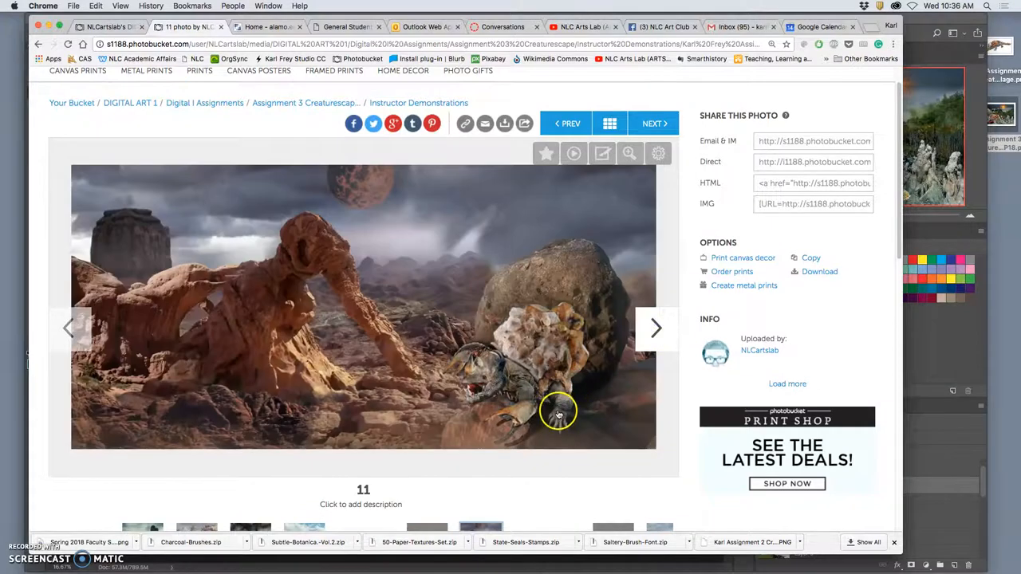